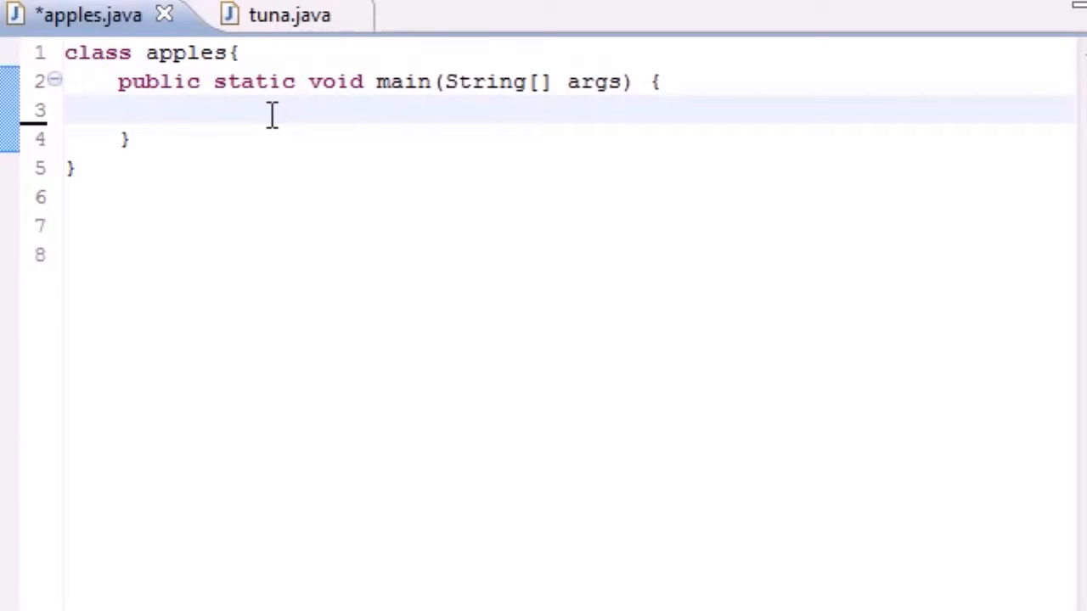
Step: Add System.out.println("Index\tValue"); as the first line of main
{"action": "type", "text": "Sys"}
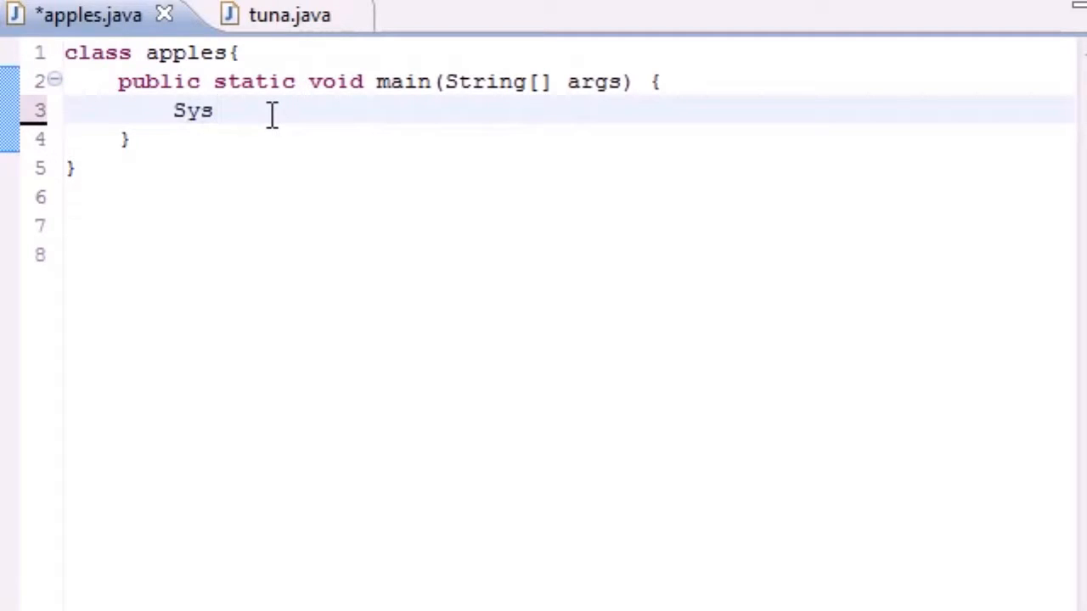
{"action": "type", "text": "tem.out"}
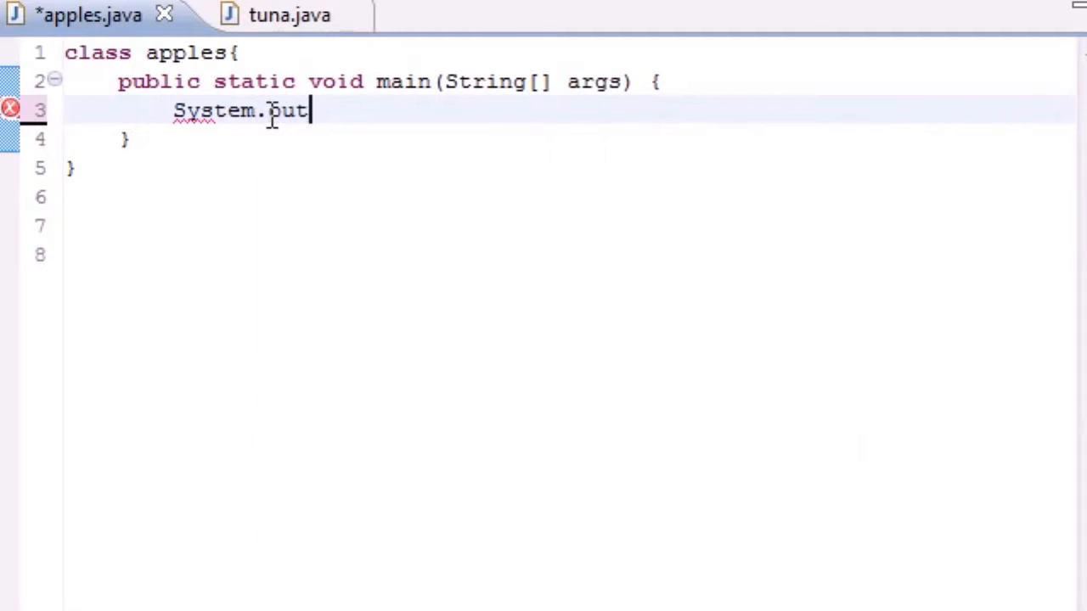
{"action": "type", "text": ".println(\"\");"}
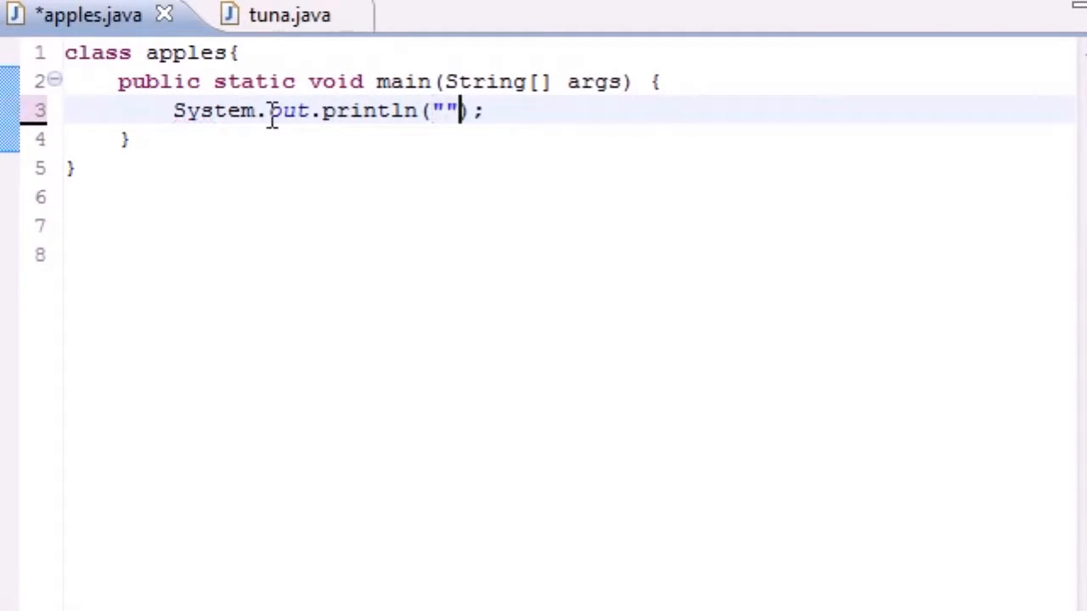
{"action": "type", "text": "Index"}
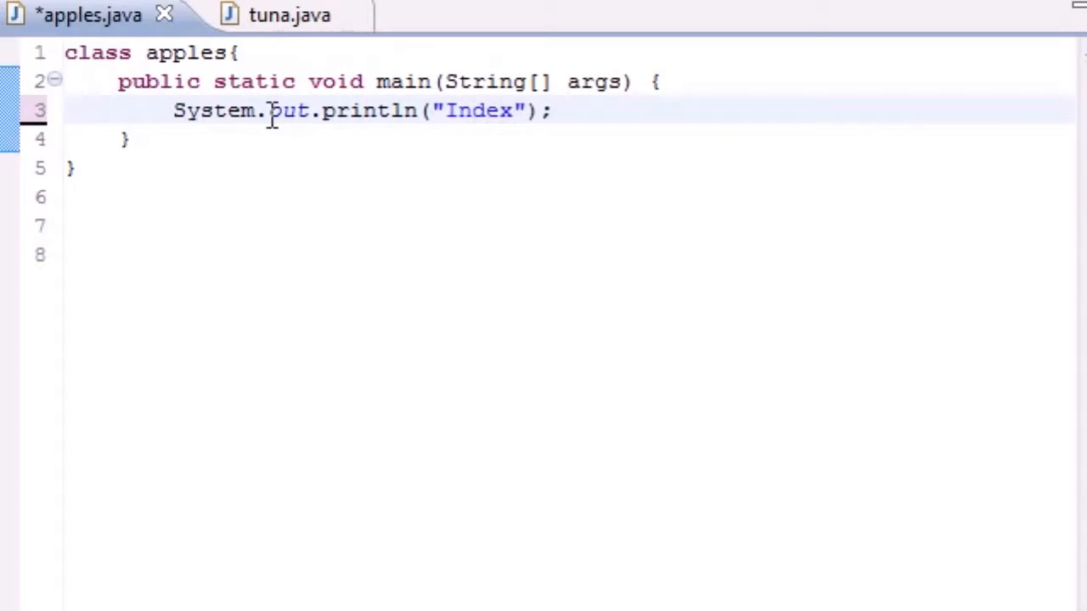
{"action": "type", "text": "\\t"}
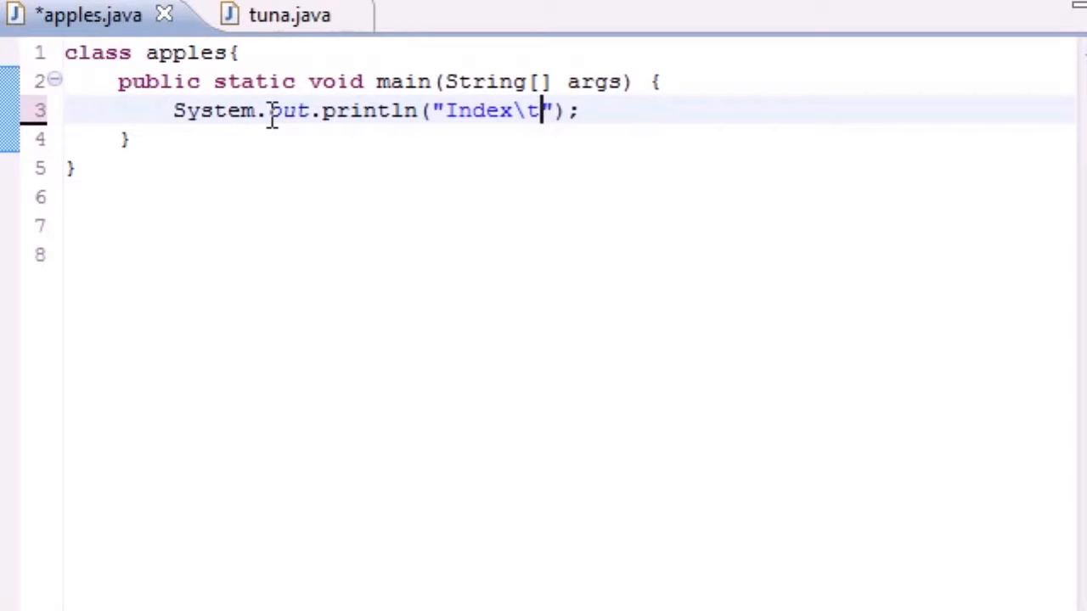
{"action": "type", "text": "V"}
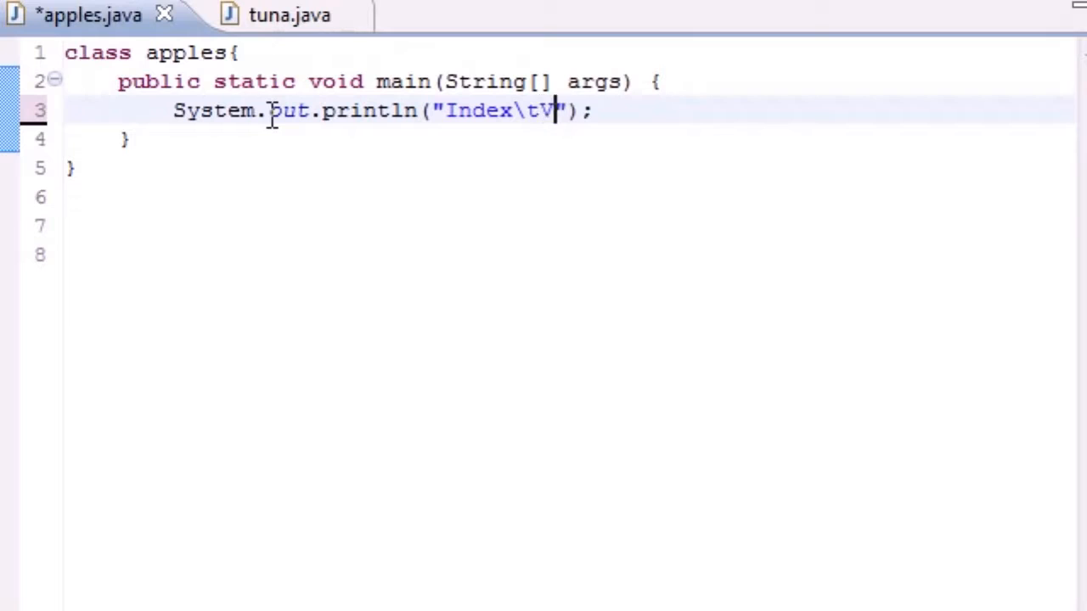
{"action": "type", "text": "alue"}
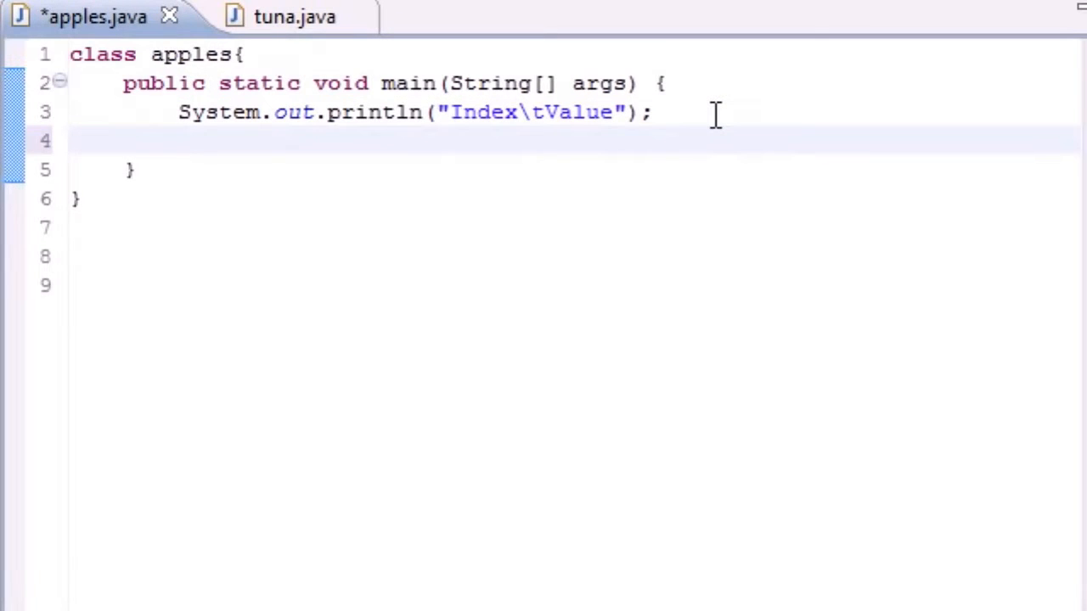
Step: Type int bucky[]={32,12,18,54,2}; below the header print line
{"action": "type", "text": "int"}
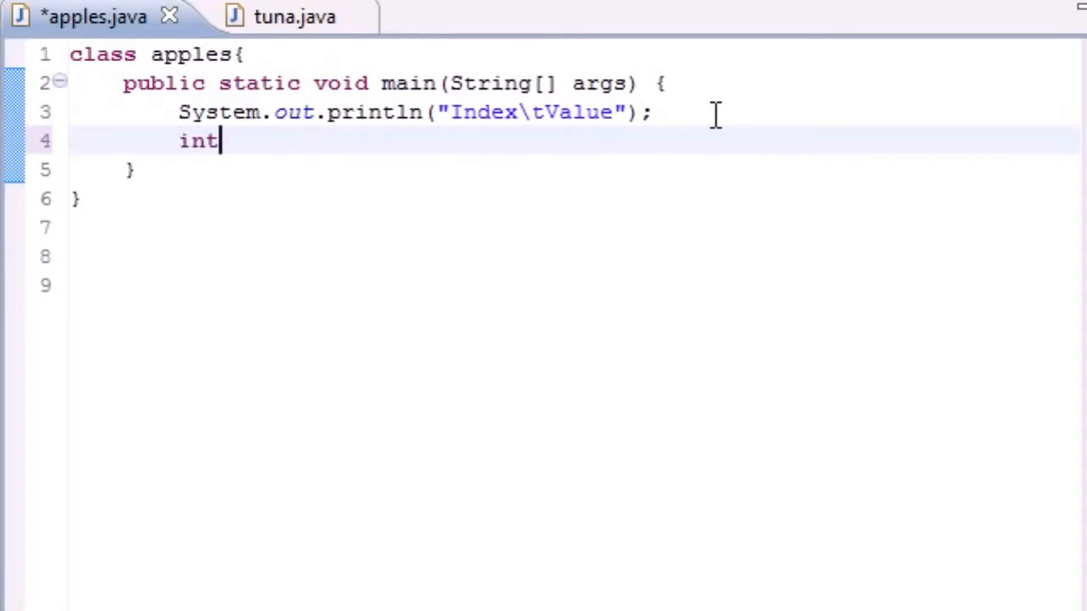
{"action": "type", "text": "bucky"}
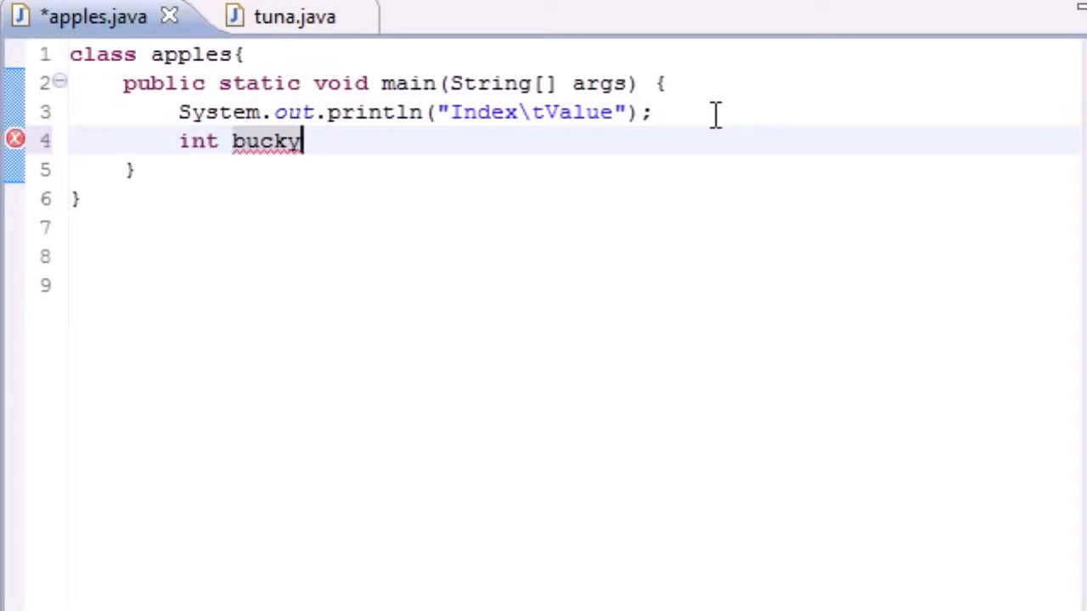
{"action": "type", "text": "[]="}
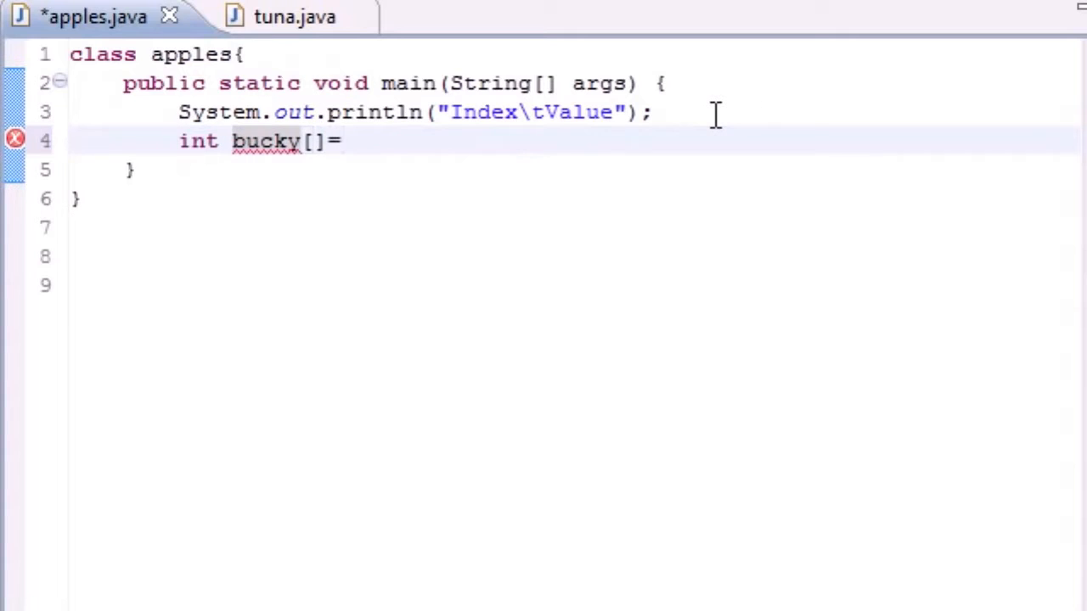
{"action": "type", "text": "{"}
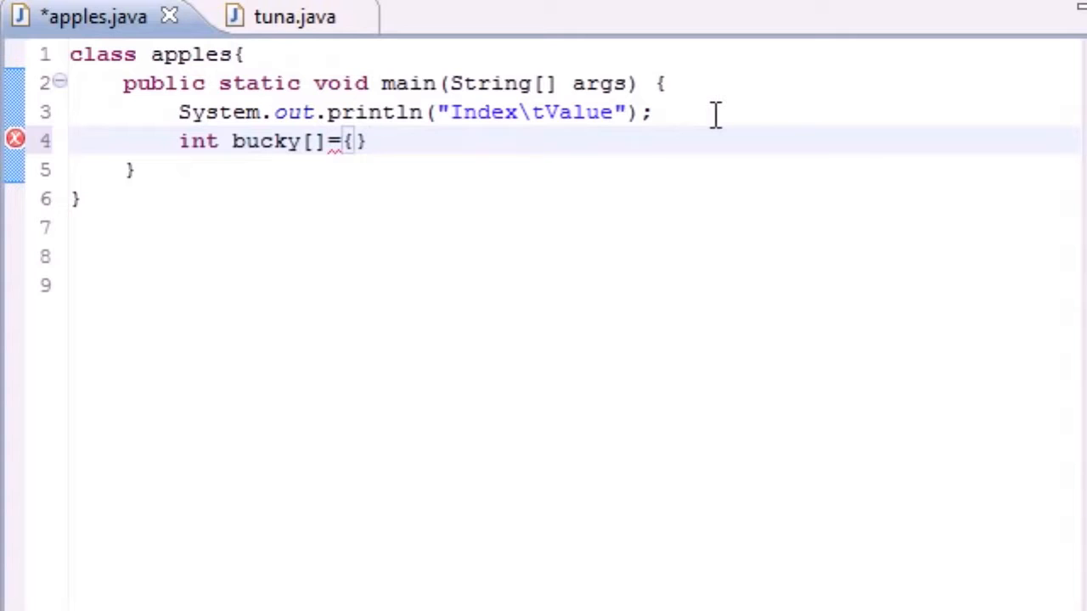
{"action": "type", "text": ";"}
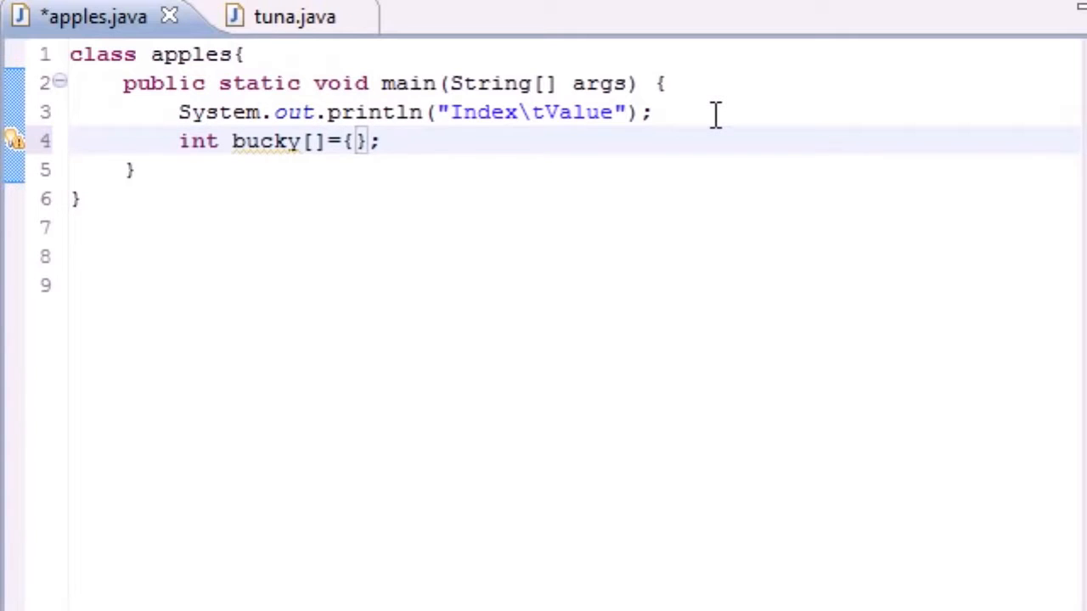
{"action": "type", "text": "32,"}
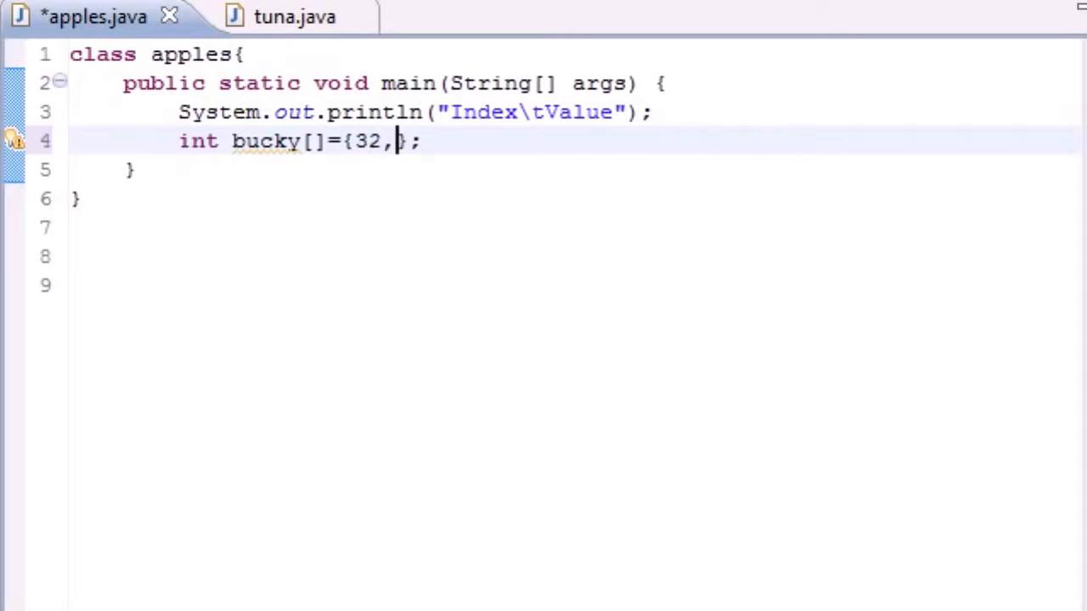
{"action": "type", "text": "12,"}
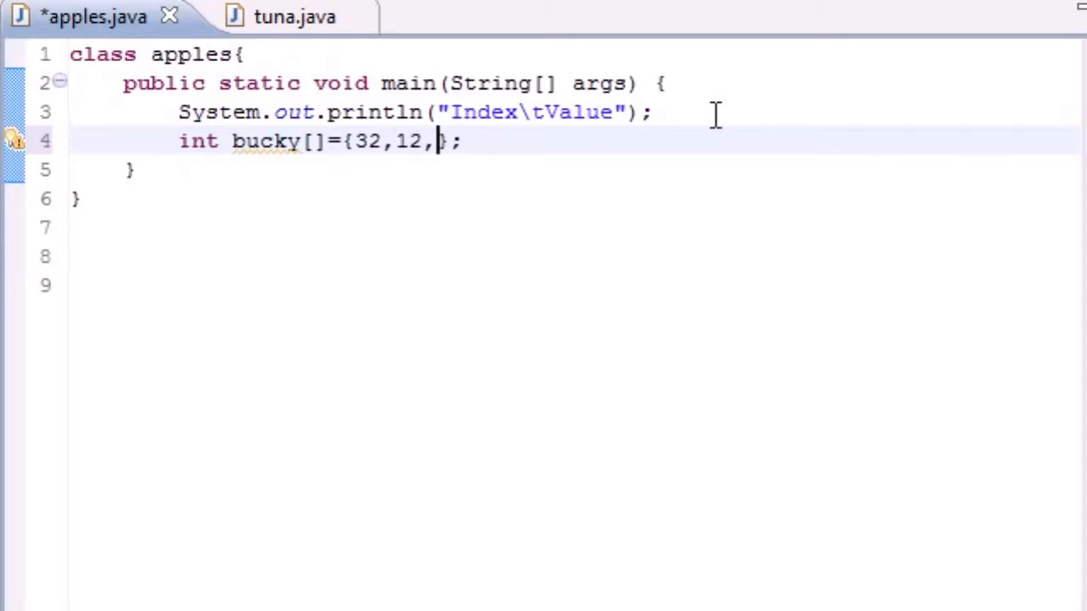
{"action": "type", "text": "18,5"}
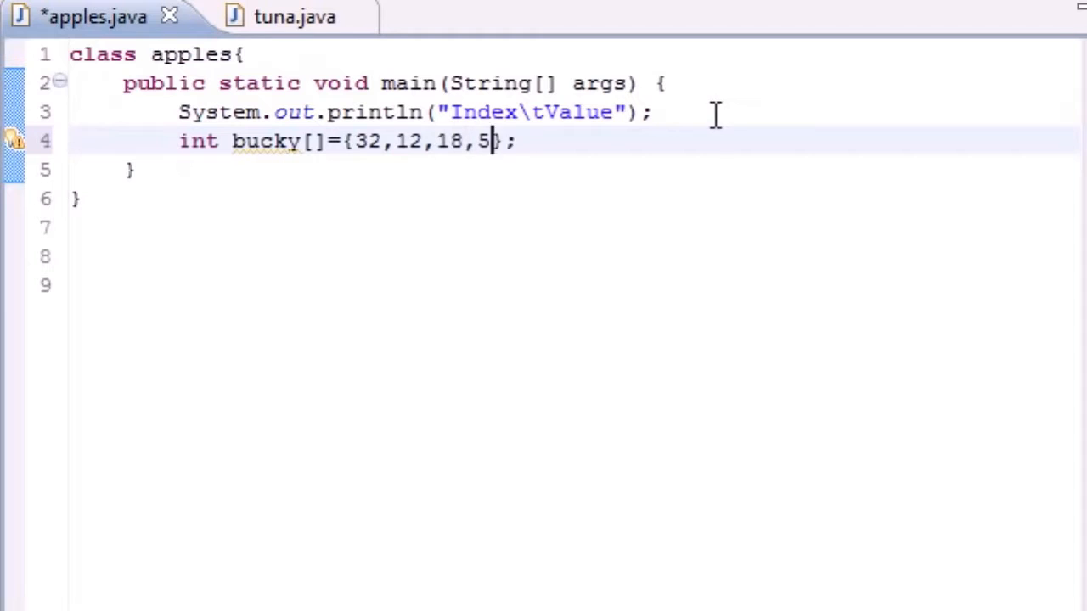
{"action": "type", "text": "4,2"}
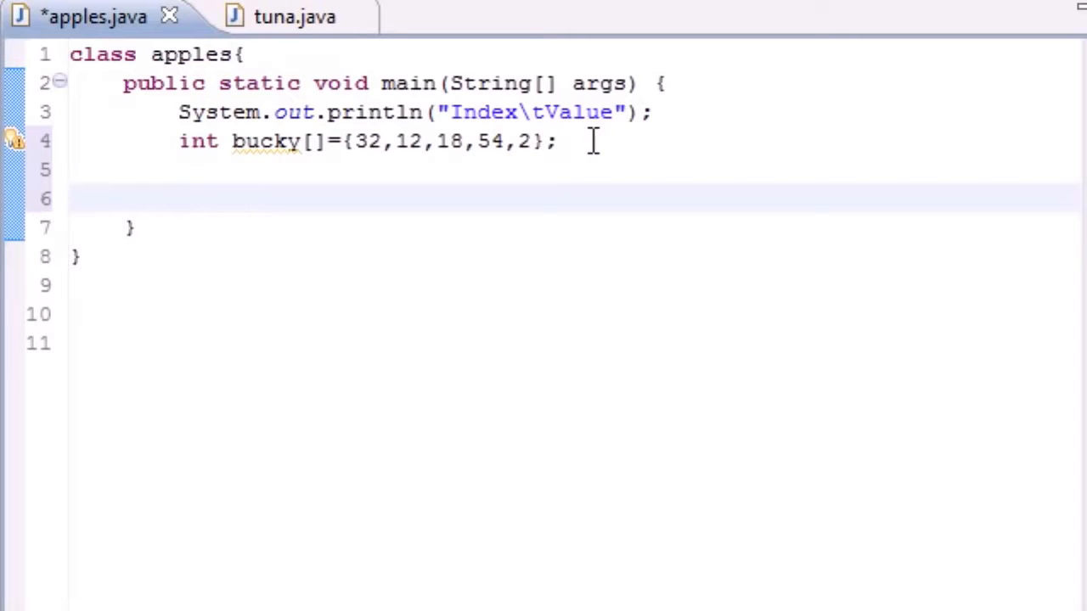
Step: Start the for loop header, initializing int counter = 0
{"action": "type", "text": "for("}
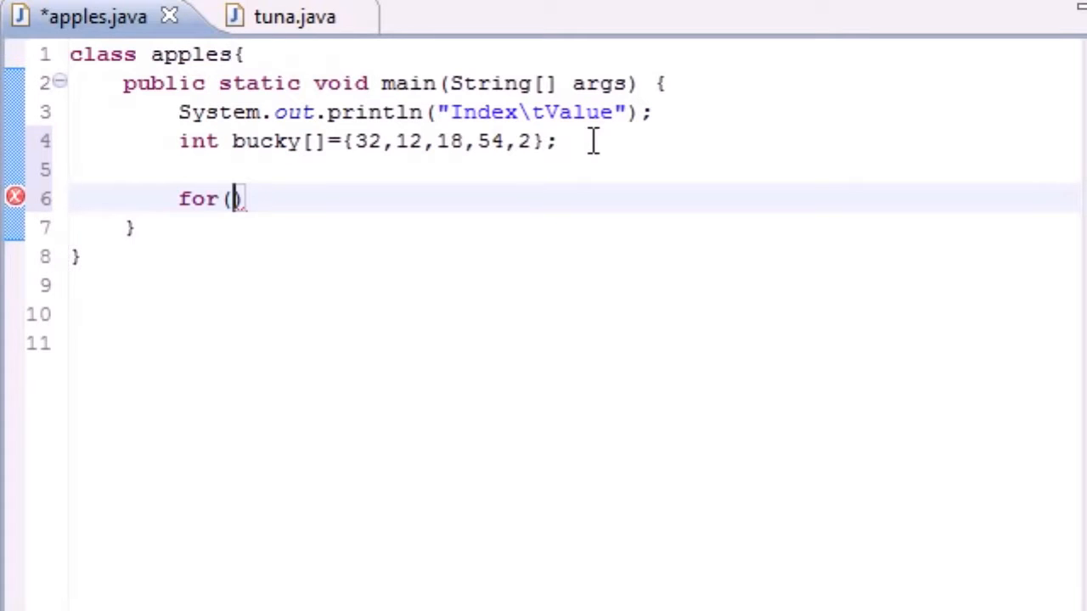
{"action": "type", "text": "int cou"}
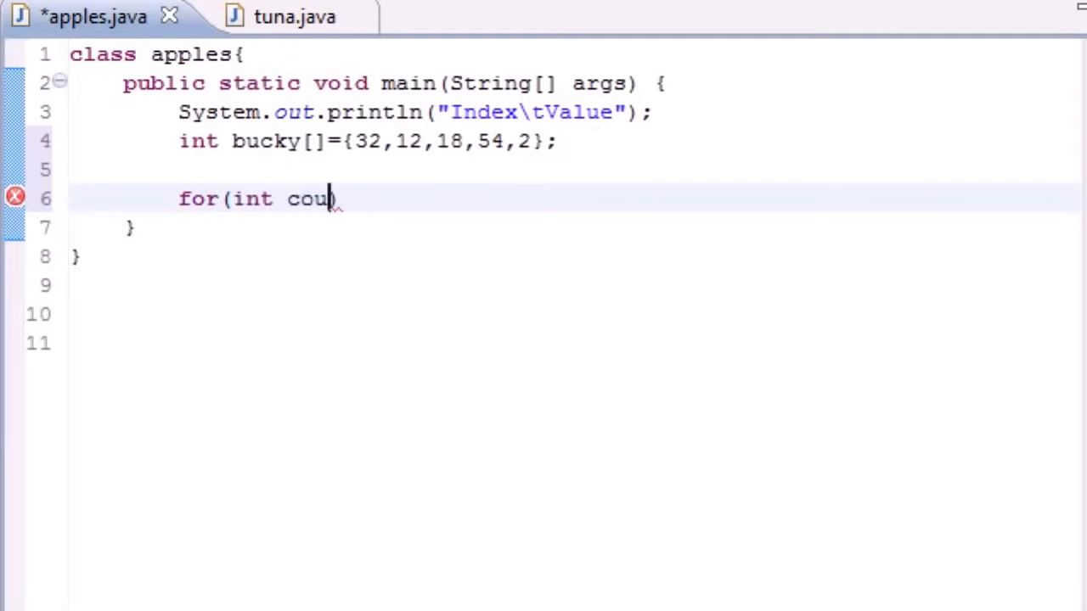
{"action": "type", "text": "nter)"}
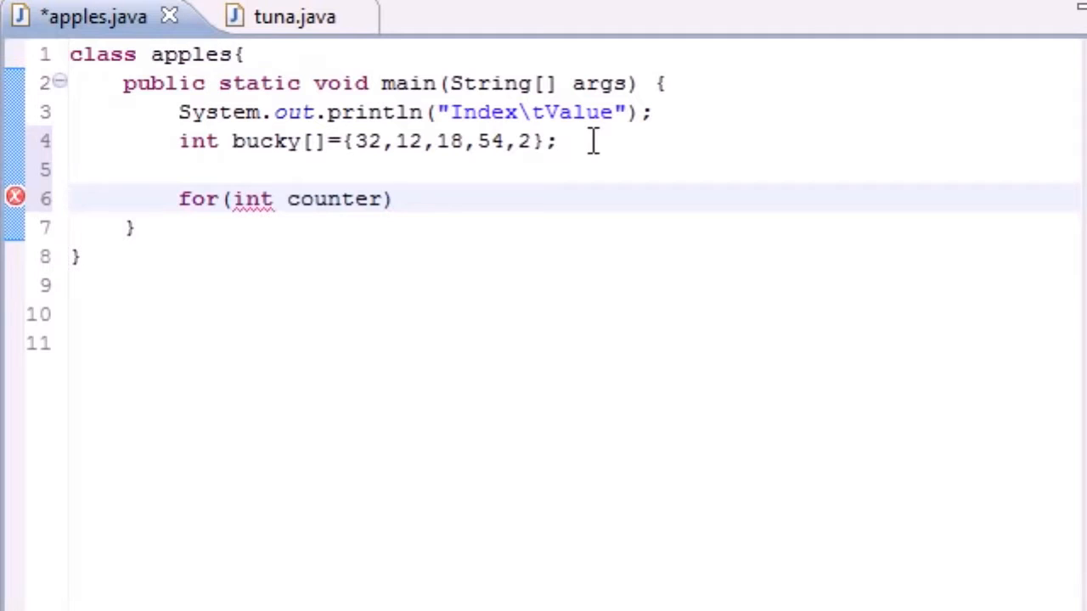
{"action": "type", "text": "="}
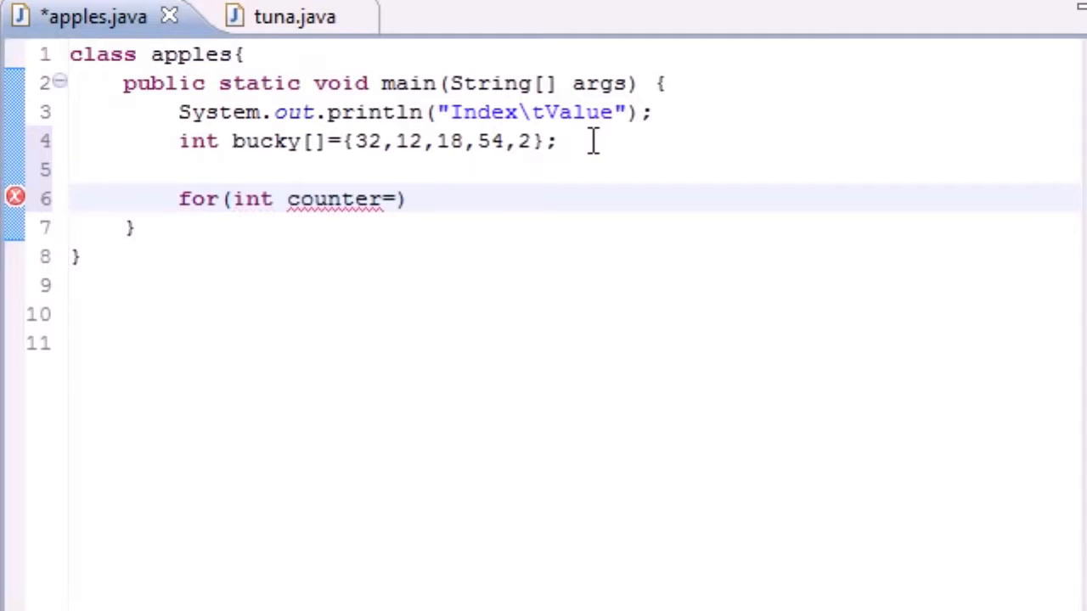
{"action": "type", "text": "0"}
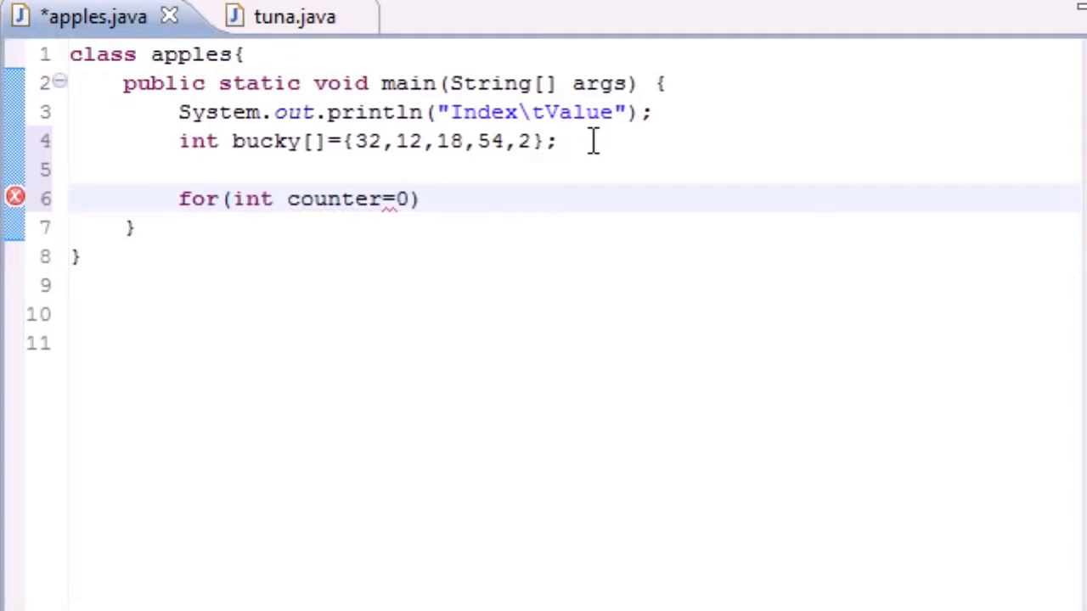
{"action": "key", "text": "BackSpace"}
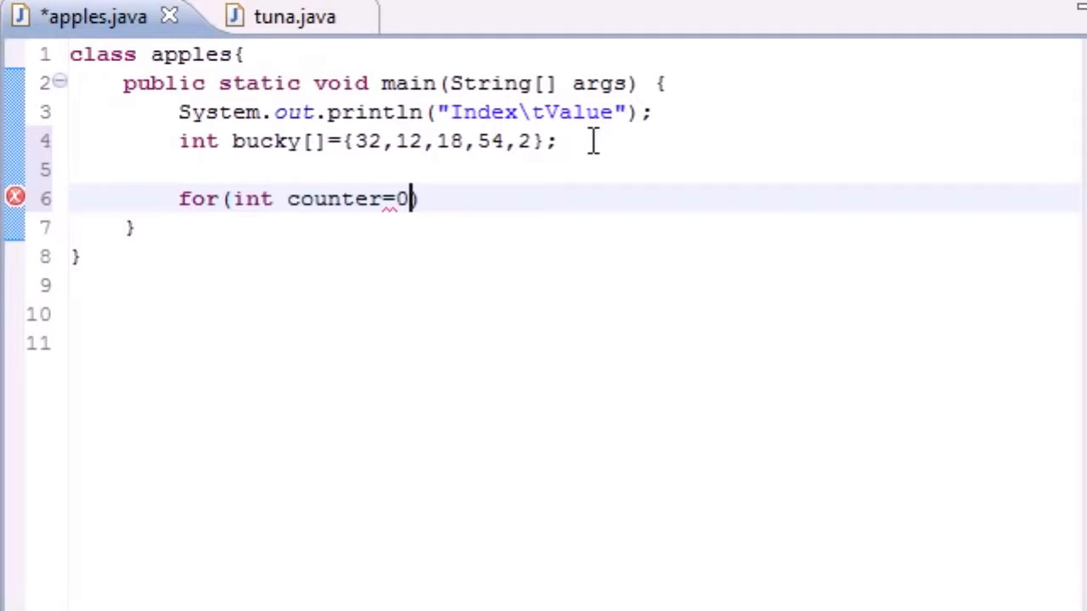
{"action": "type", "text": ")"}
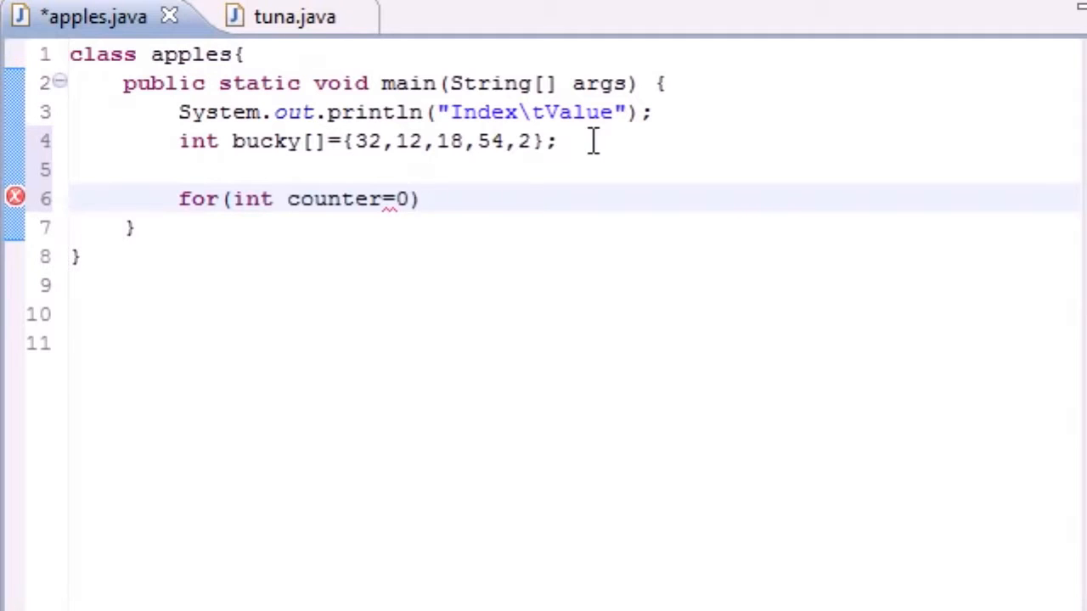
{"action": "type", "text": ";"}
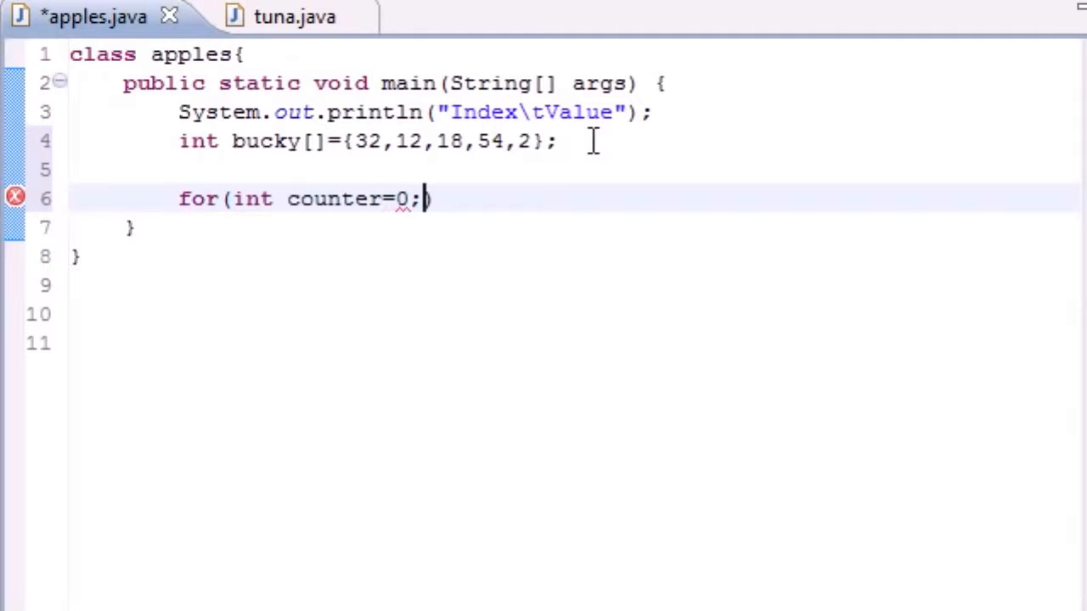
Step: Add the condition counter < bucky.length, the counter++ increment and empty braces
{"action": "type", "text": "counter"}
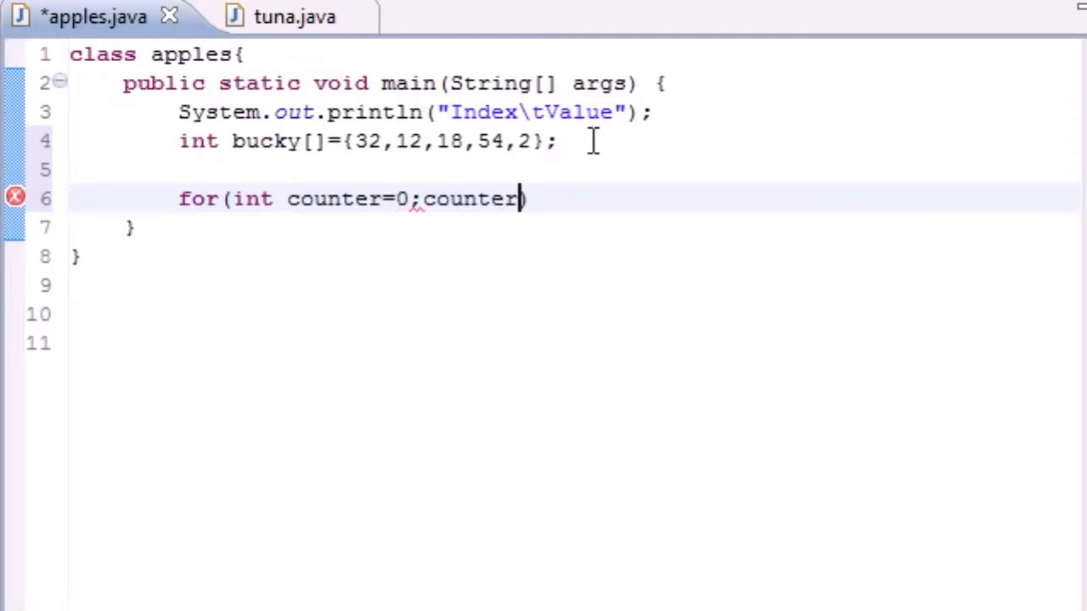
{"action": "type", "text": ")"}
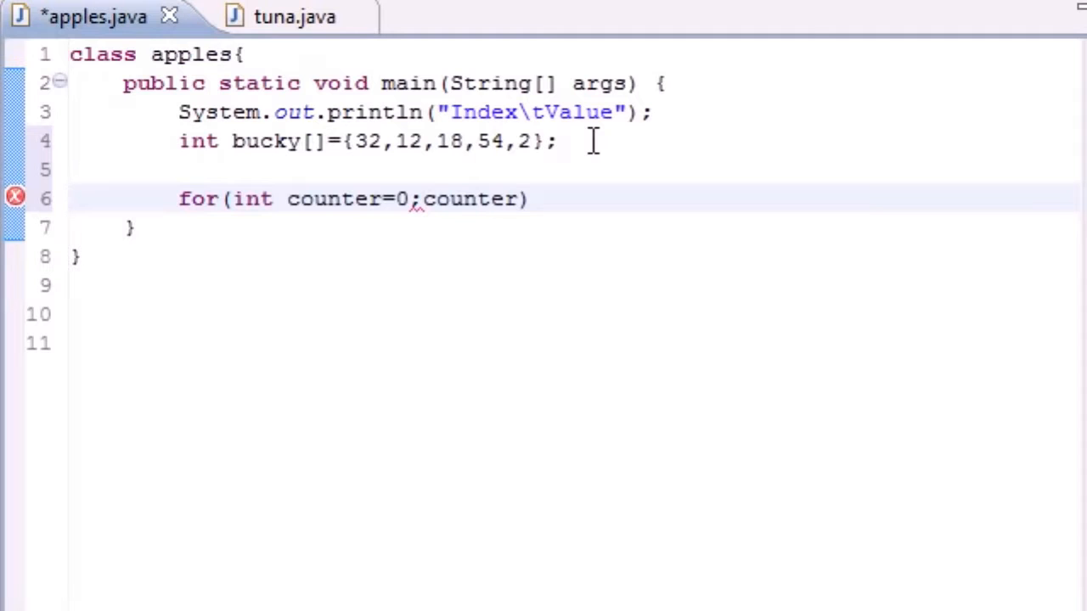
{"action": "type", "text": "<"}
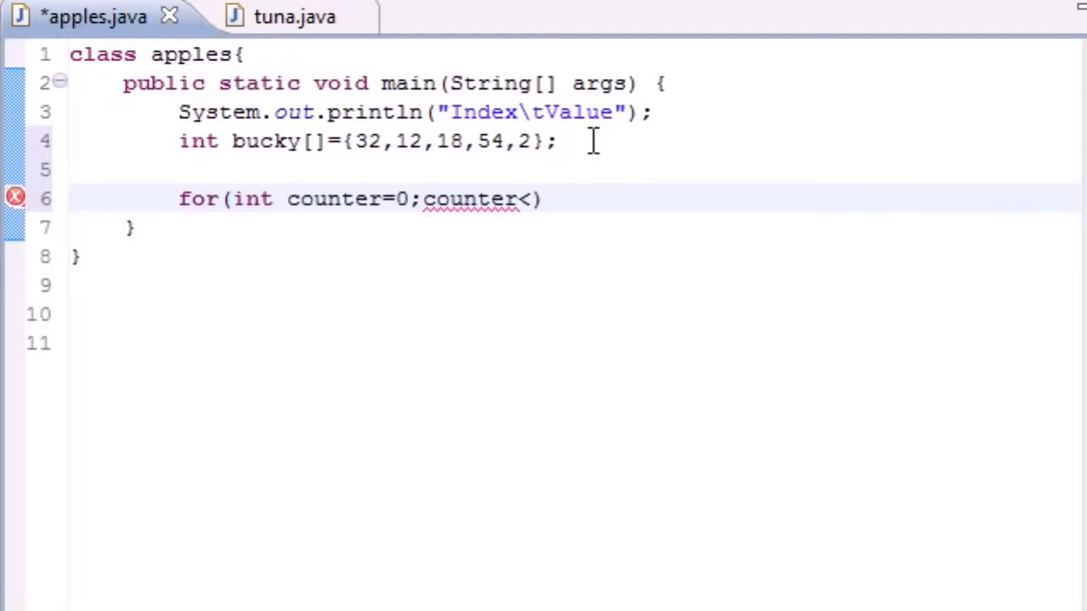
{"action": "type", "text": "buck"}
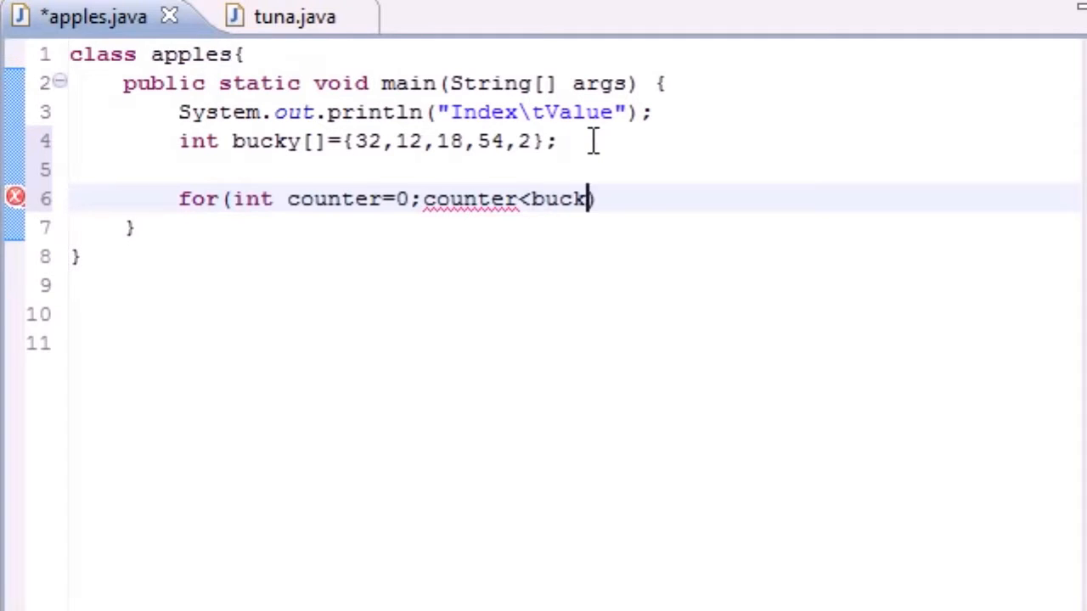
{"action": "type", "text": ".length"}
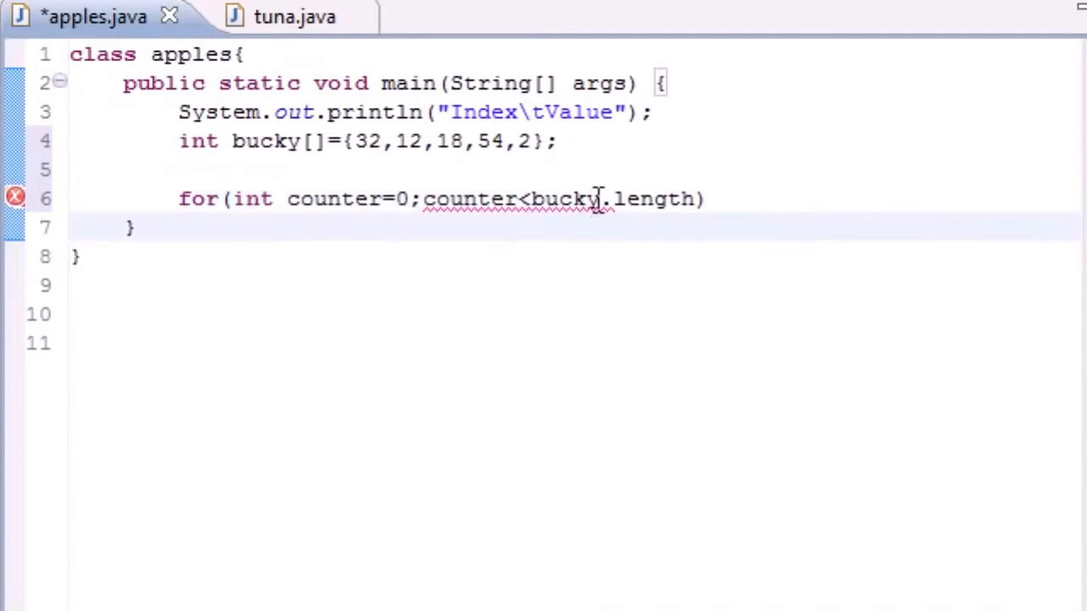
{"action": "double_click", "coordinate": [653, 199]}
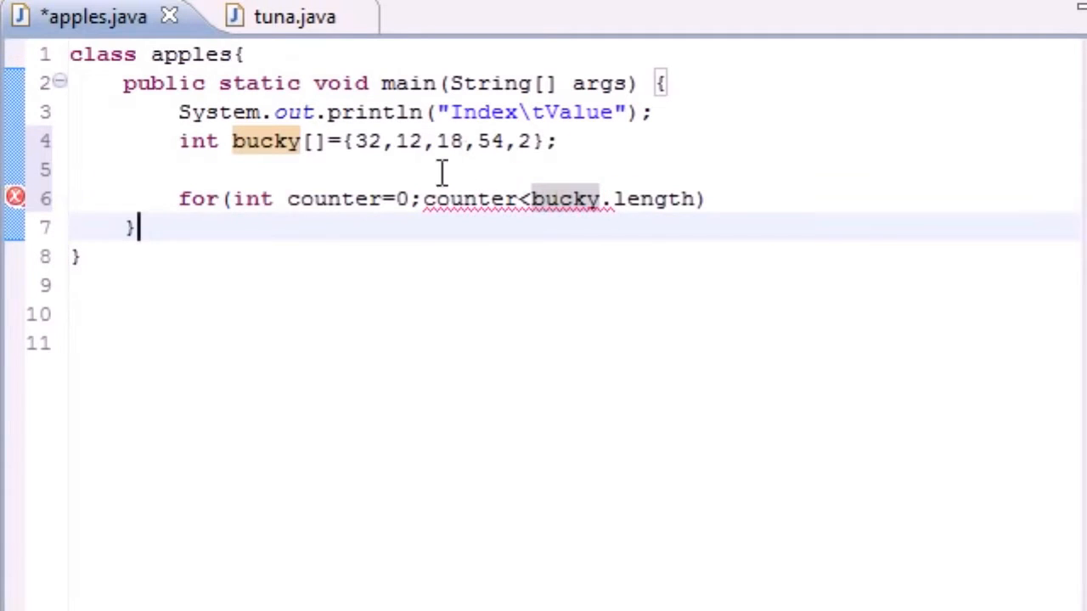
{"action": "left_click", "coordinate": [488, 141]}
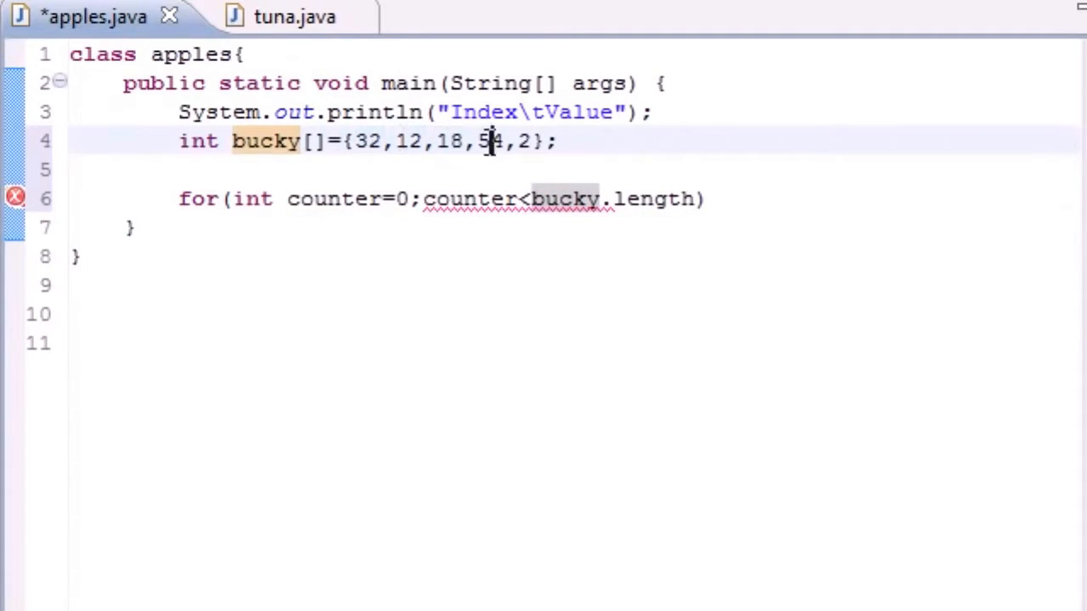
{"action": "double_click", "coordinate": [463, 199]}
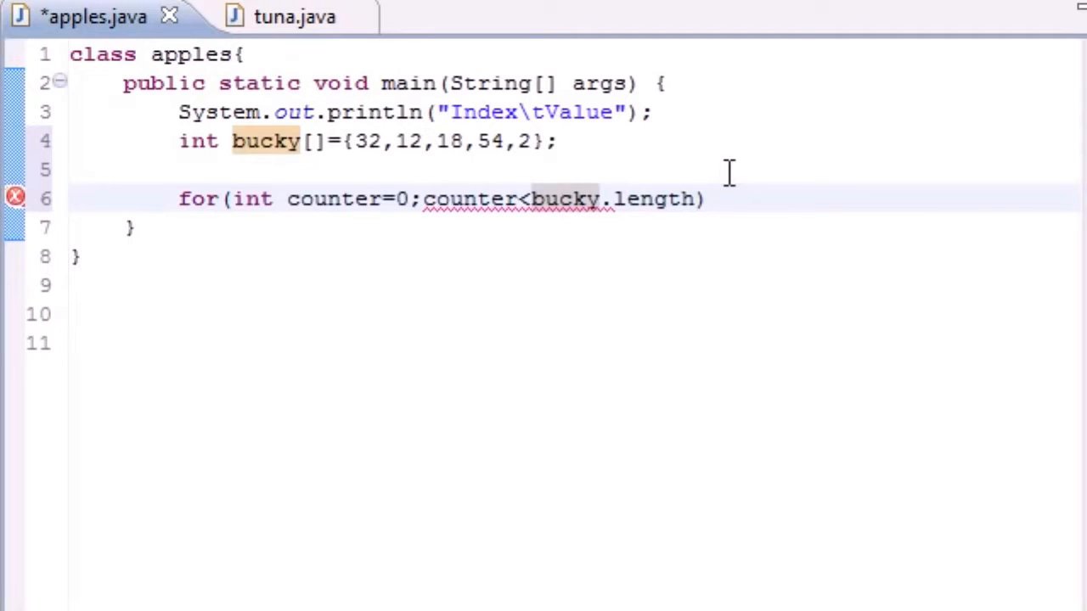
{"action": "left_click", "coordinate": [693, 199]}
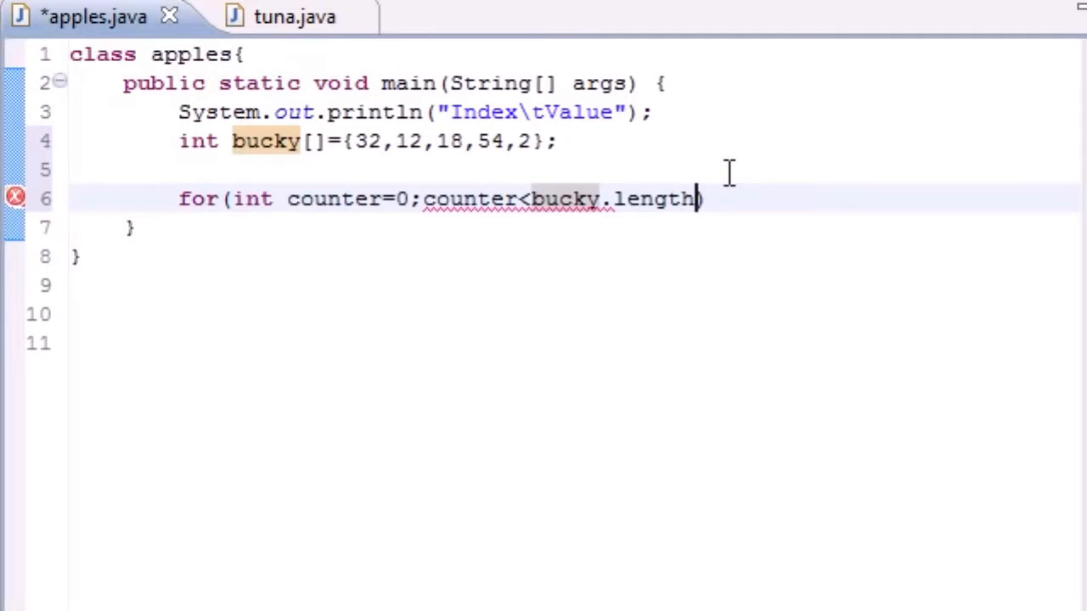
{"action": "type", "text": ";counter"}
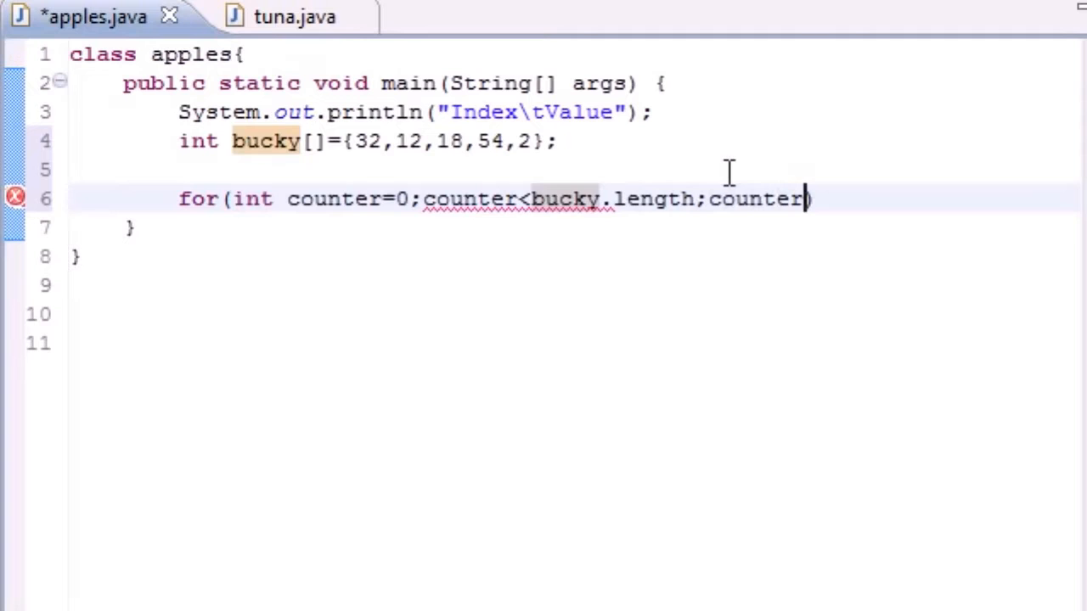
{"action": "type", "text": "++){}"}
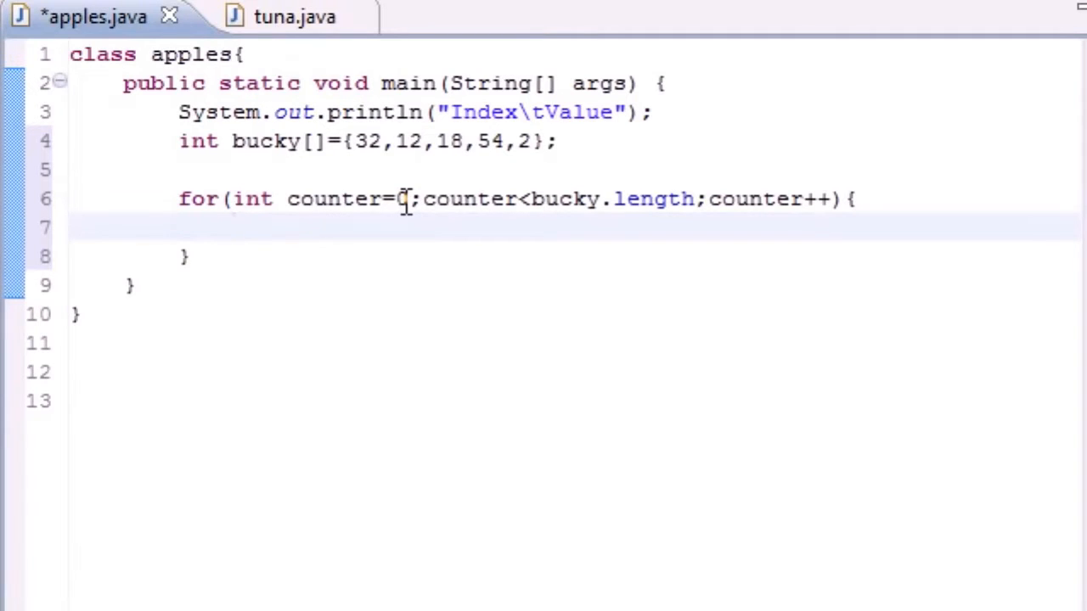
Step: Fill the loop body with System.out.println(counter + "\t" + bucky[counter]);
{"action": "type", "text": "System"}
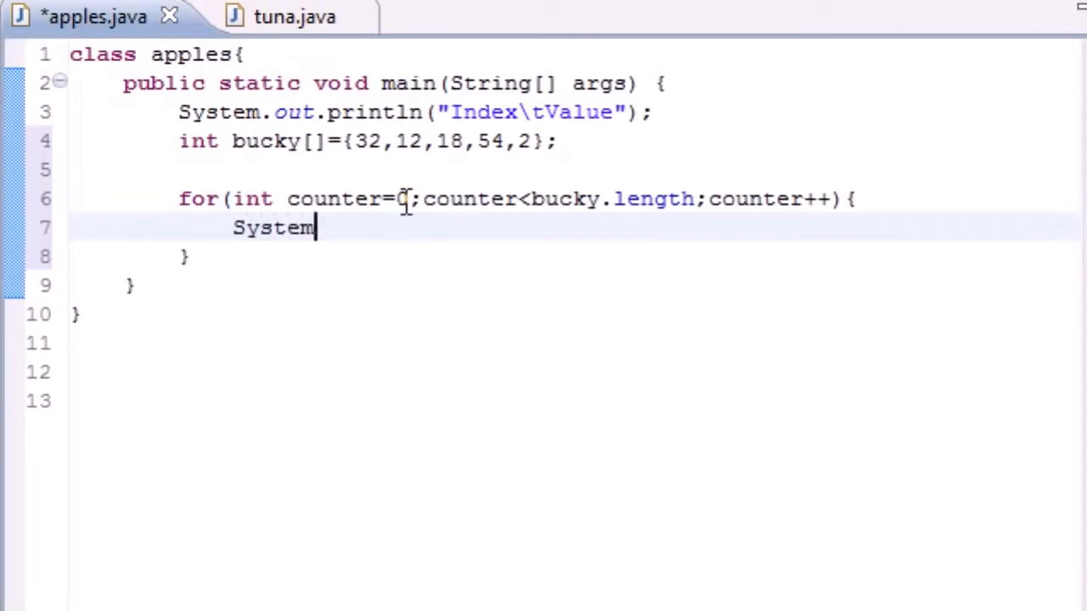
{"action": "type", "text": ".out."}
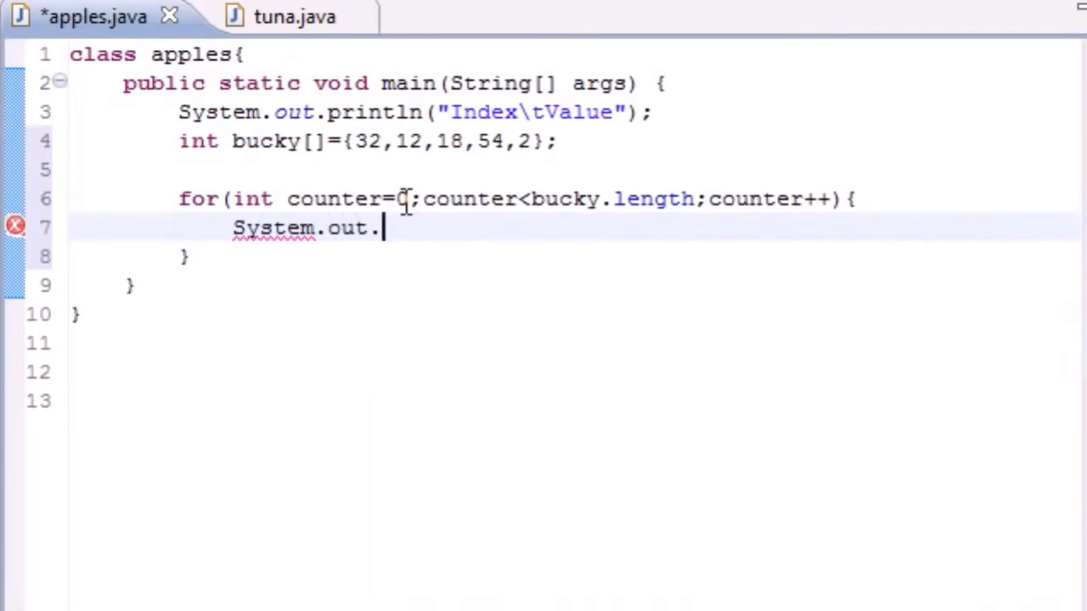
{"action": "type", "text": "println()"}
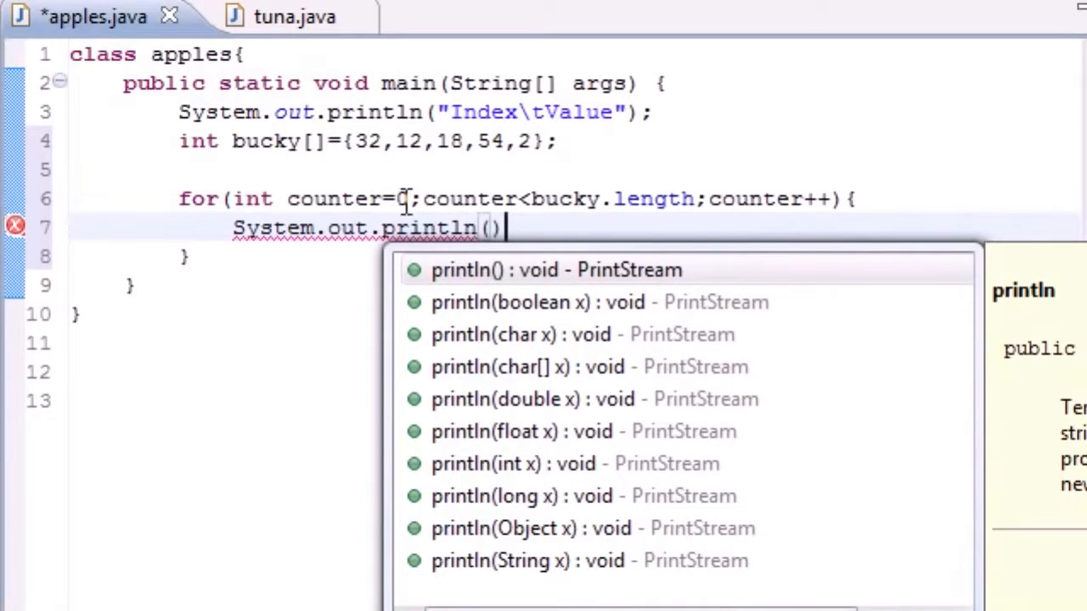
{"action": "key", "text": "Escape"}
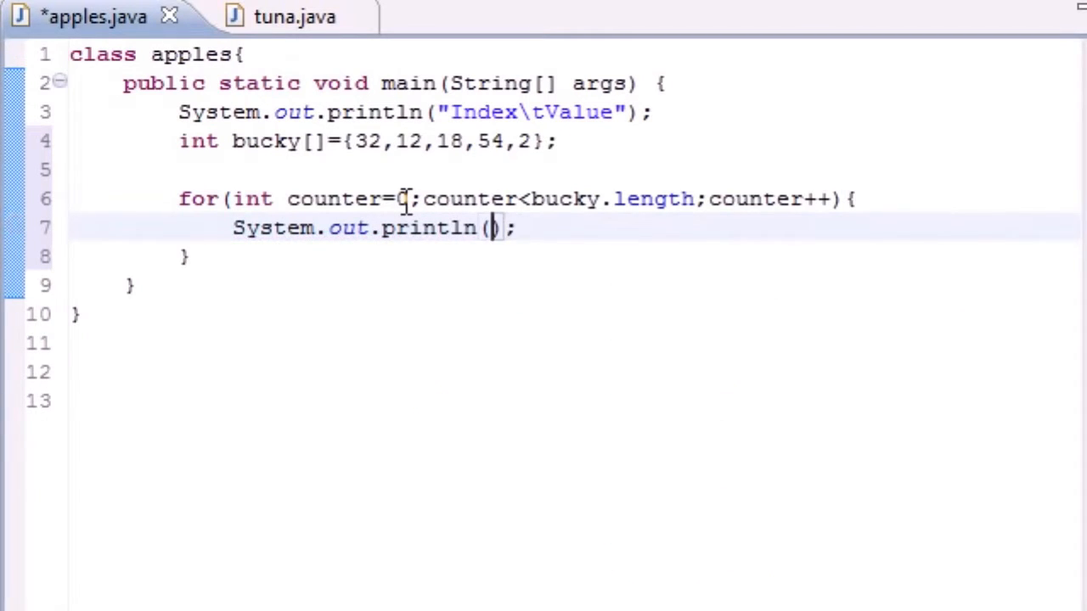
{"action": "type", "text": "counter"}
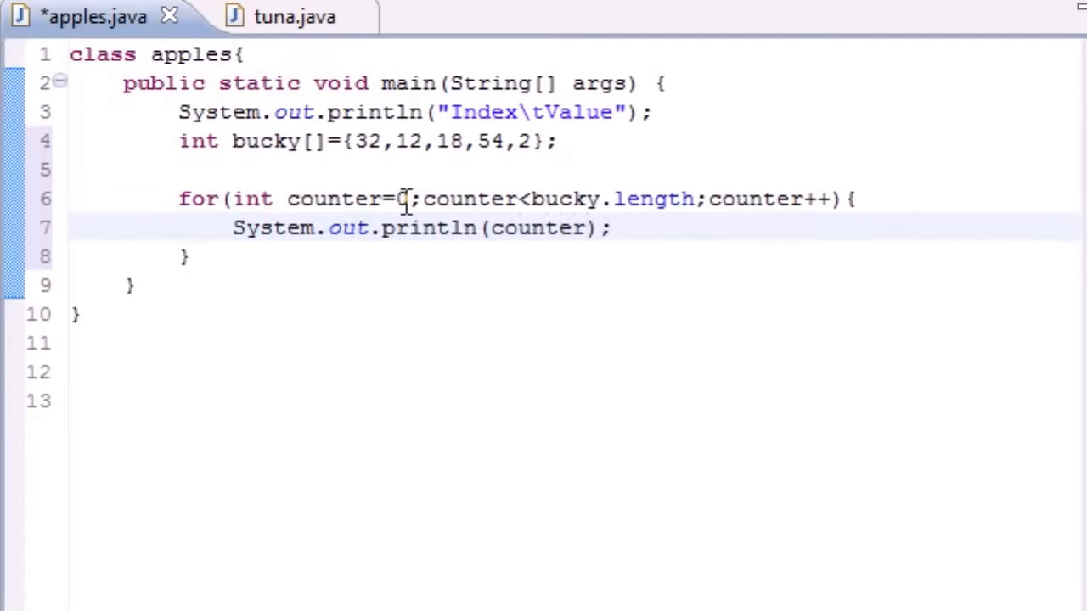
{"action": "type", "text": "+"}
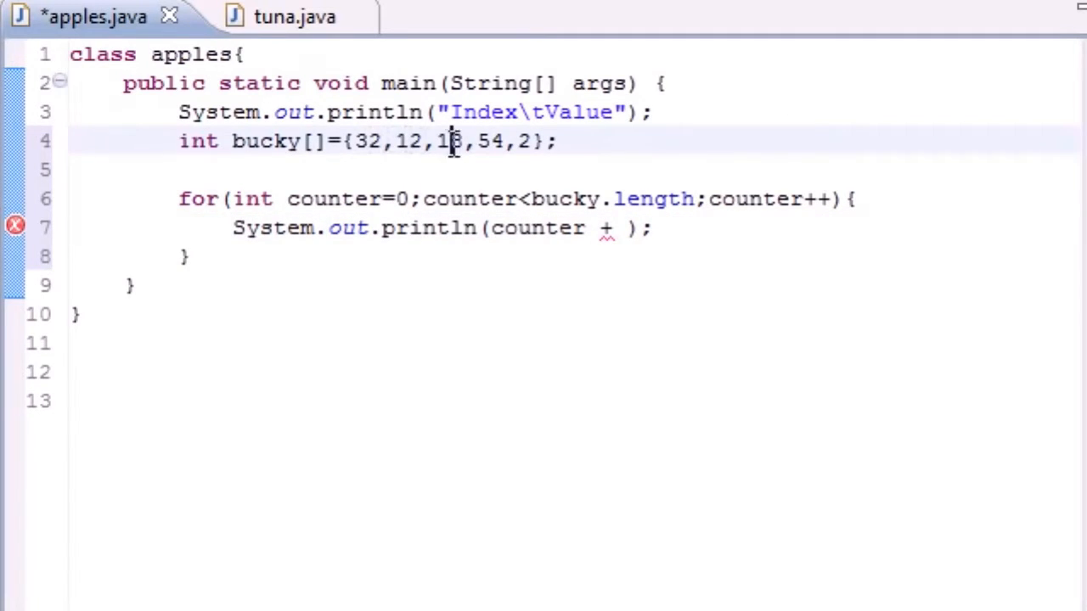
{"action": "type", "text": "8"}
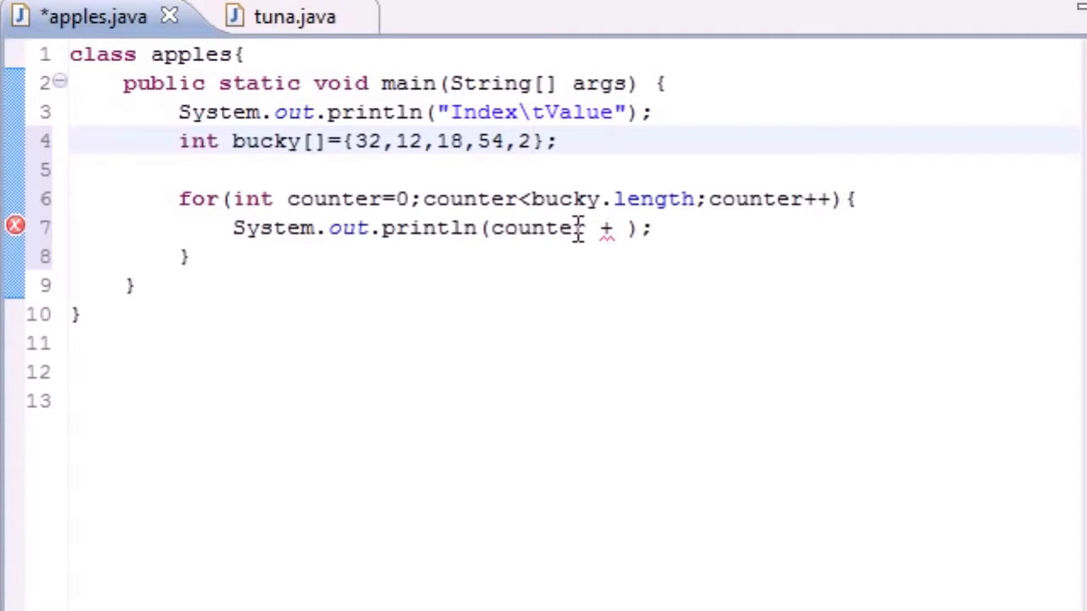
{"action": "double_click", "coordinate": [537, 228]}
{"action": "type", "text": "\""}
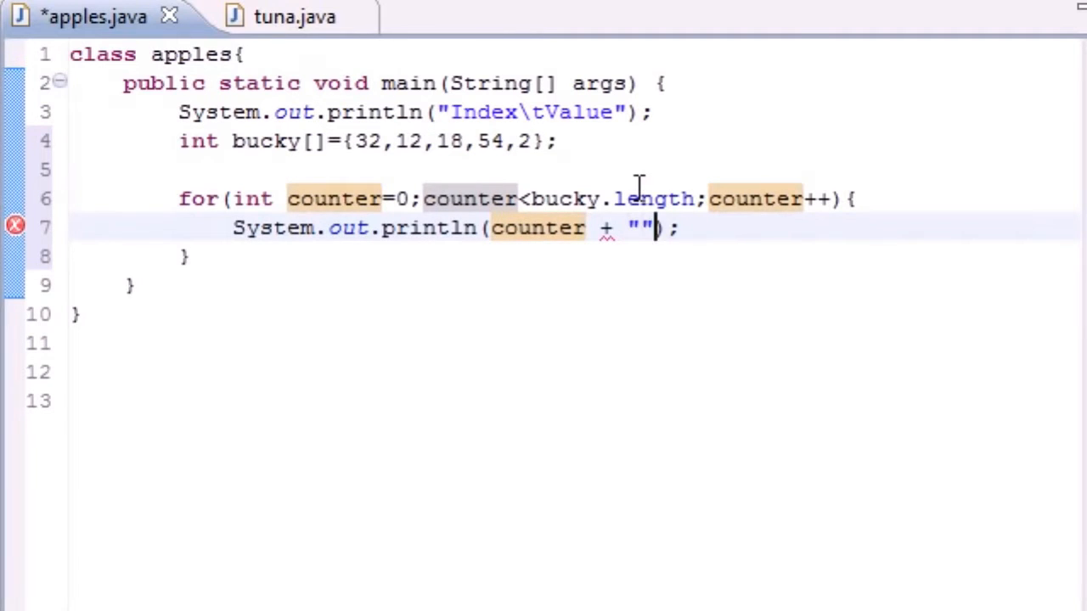
{"action": "type", "text": "\\t"}
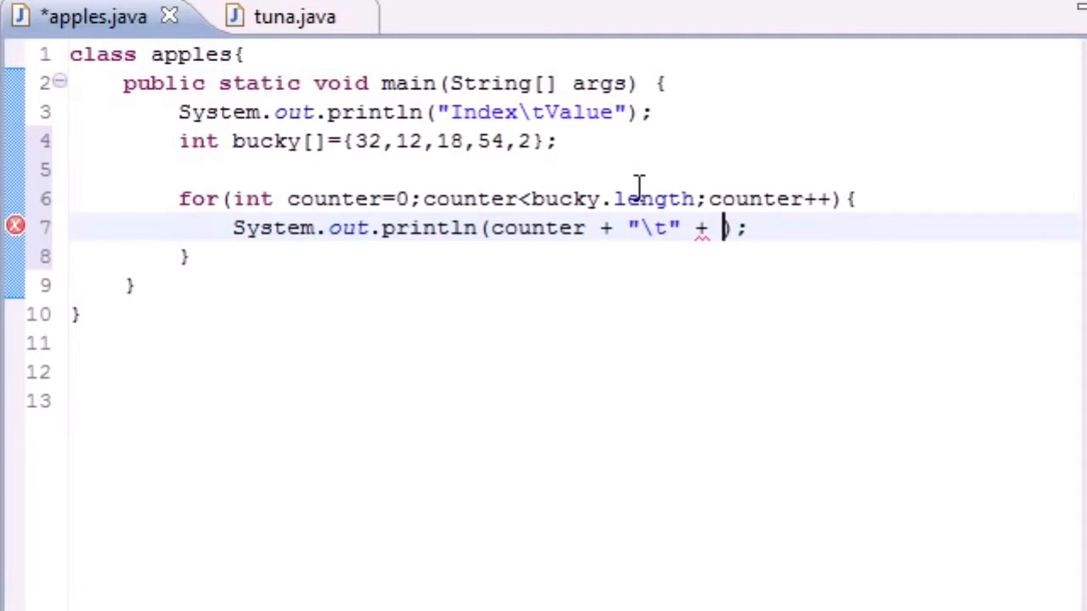
{"action": "mouse_move", "coordinate": [700, 178]}
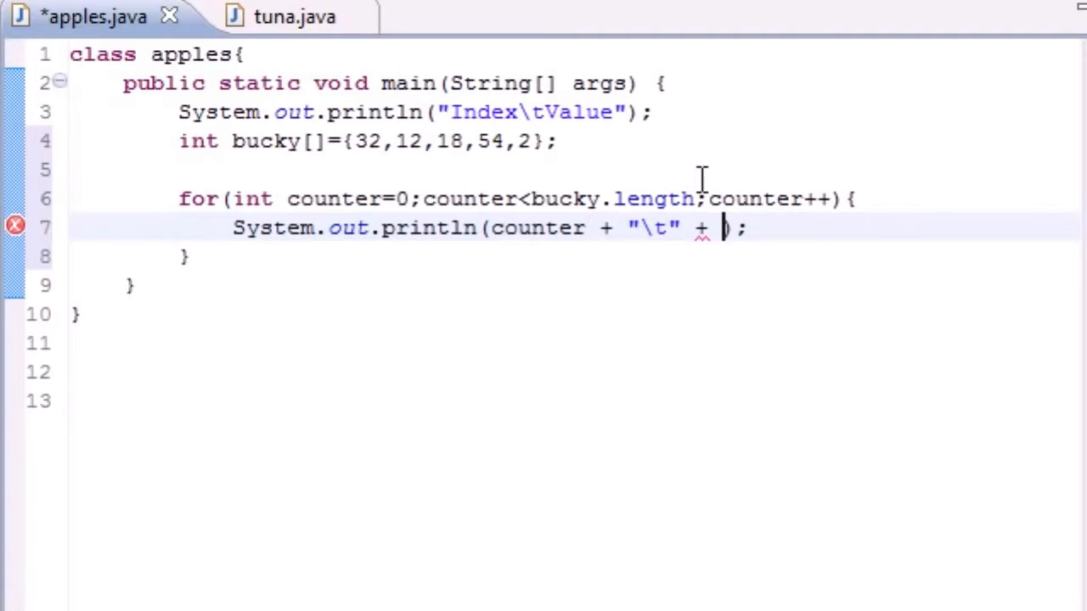
{"action": "type", "text": "bucky"}
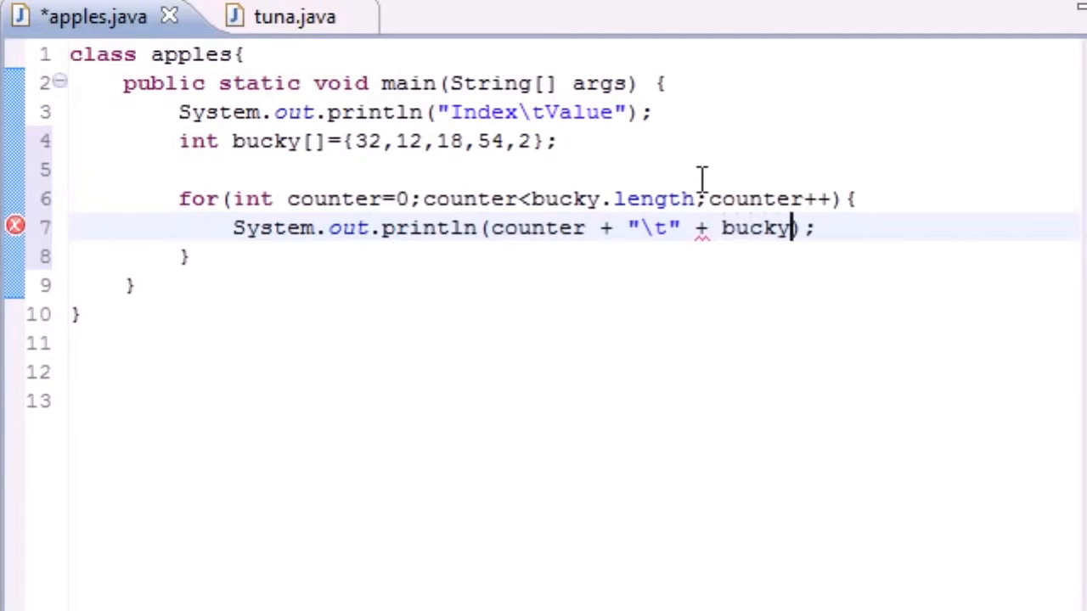
{"action": "type", "text": "[]"}
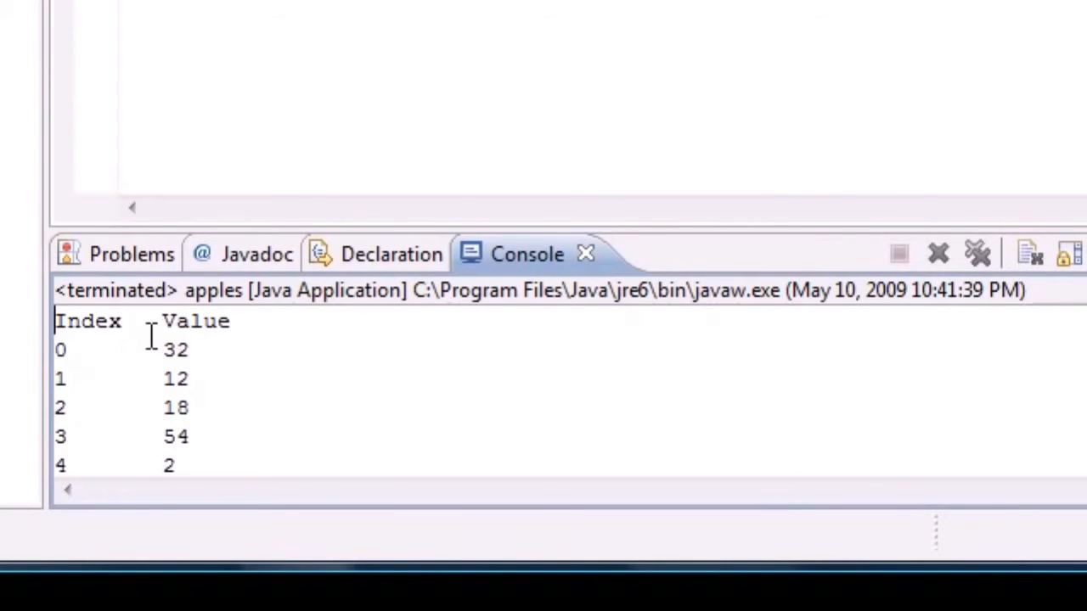
Step: Run apples and check the Index/Value table in the Console
{"action": "double_click", "coordinate": [87, 321]}
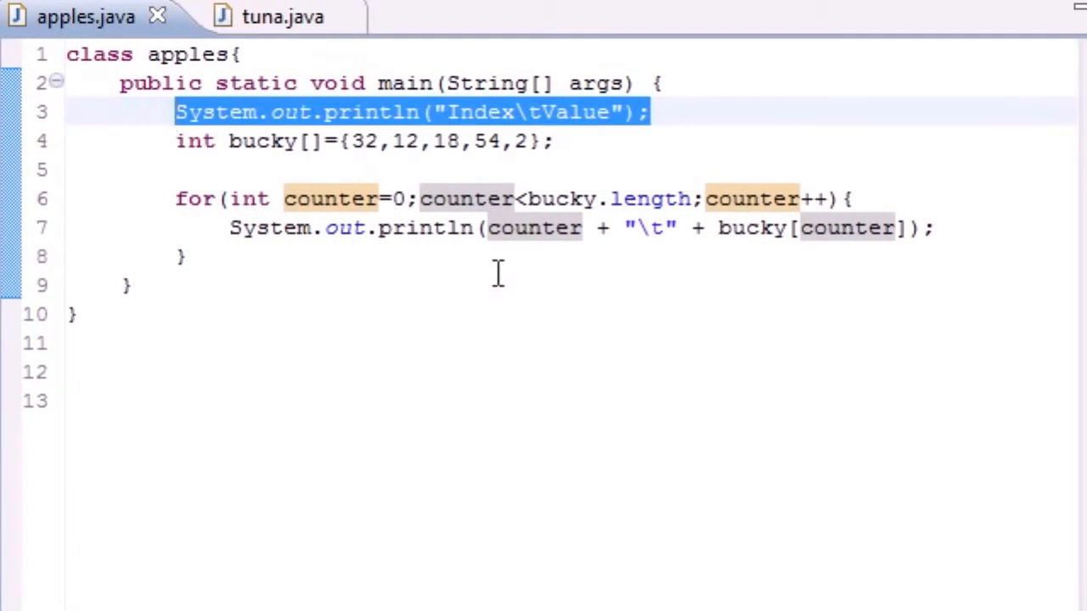
{"action": "mouse_move", "coordinate": [577, 149]}
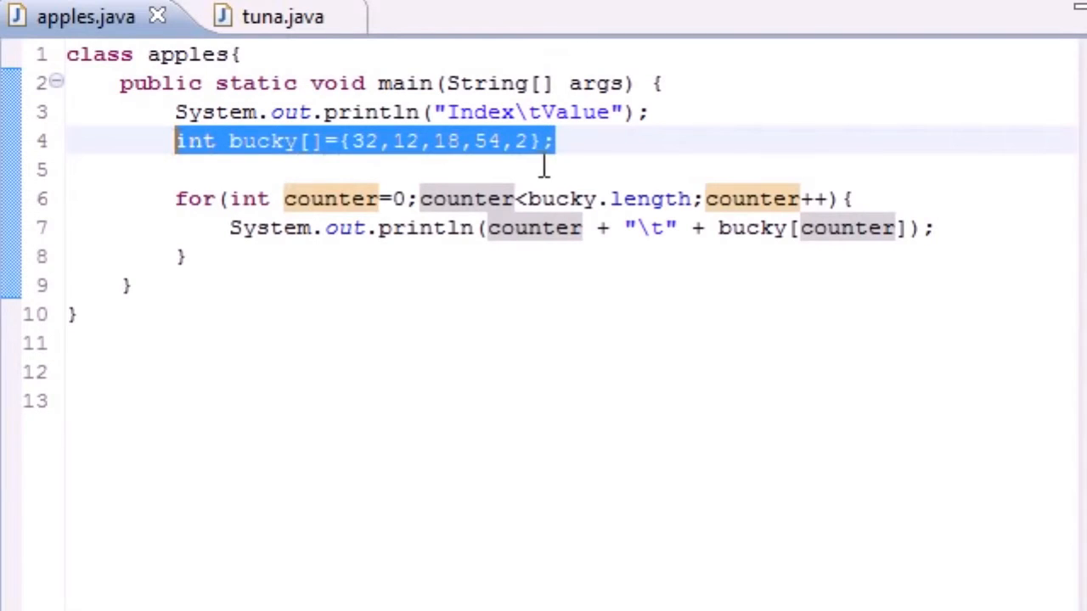
{"action": "left_click", "coordinate": [551, 141]}
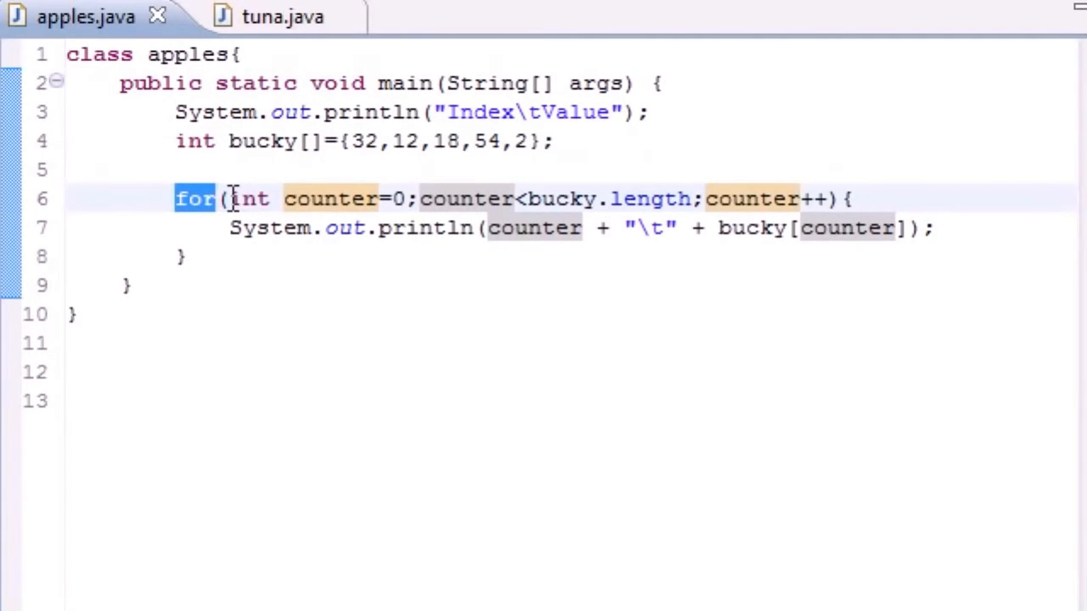
{"action": "left_click_drag", "start_coordinate": [229, 199], "coordinate": [406, 198]}
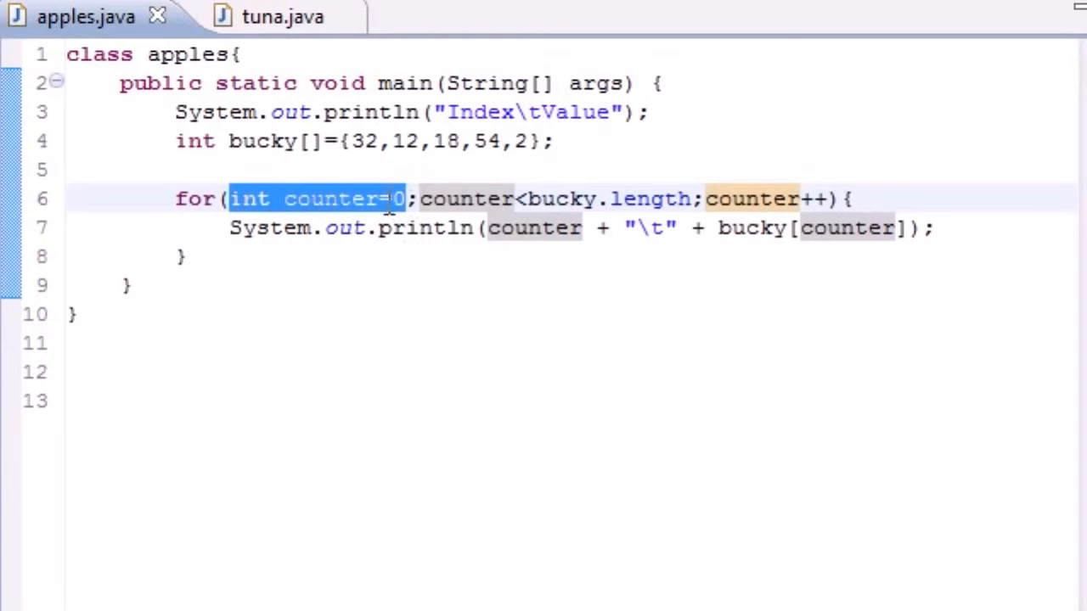
{"action": "mouse_move", "coordinate": [339, 166]}
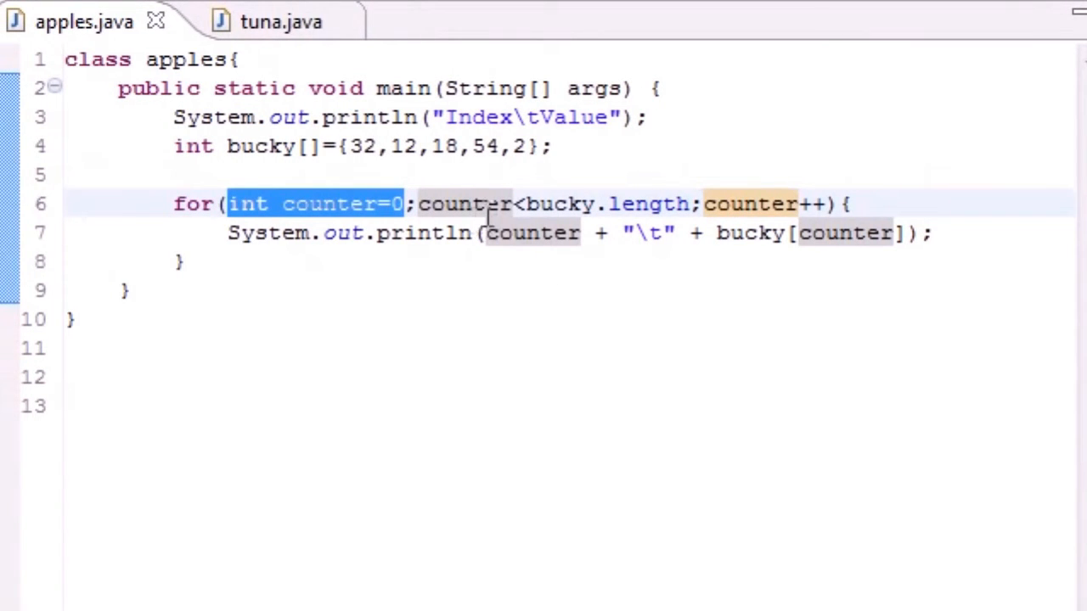
{"action": "left_click", "coordinate": [422, 204]}
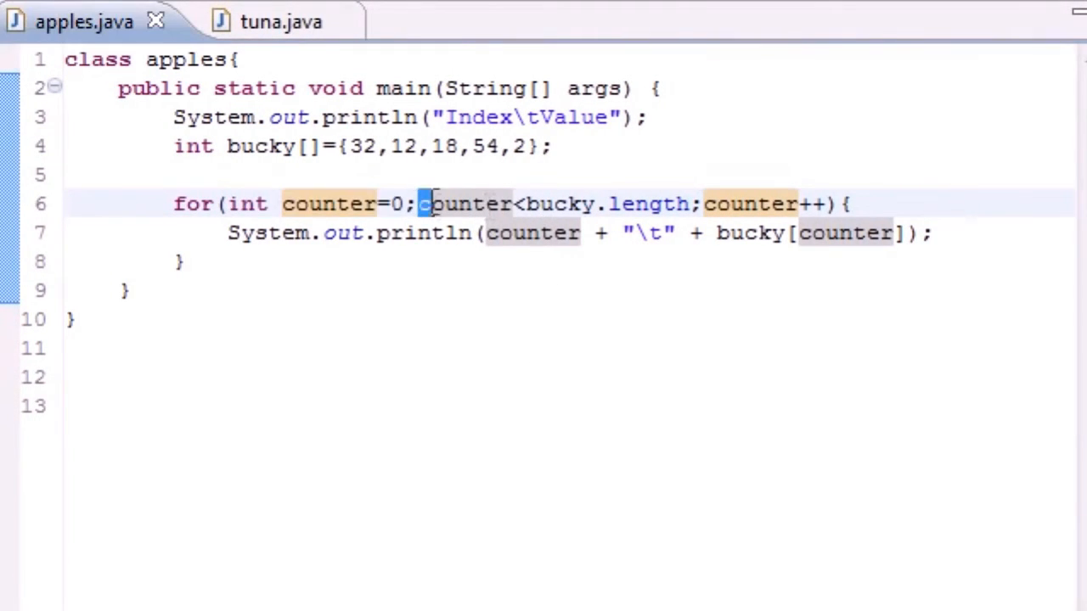
{"action": "left_click_drag", "start_coordinate": [420, 204], "coordinate": [692, 204]}
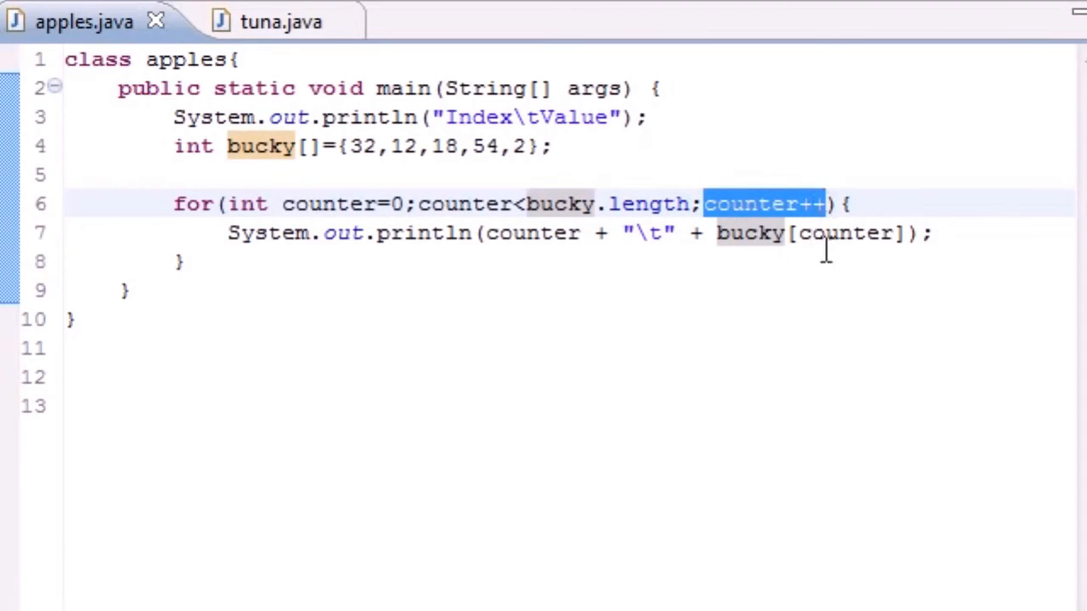
{"action": "mouse_move", "coordinate": [254, 251]}
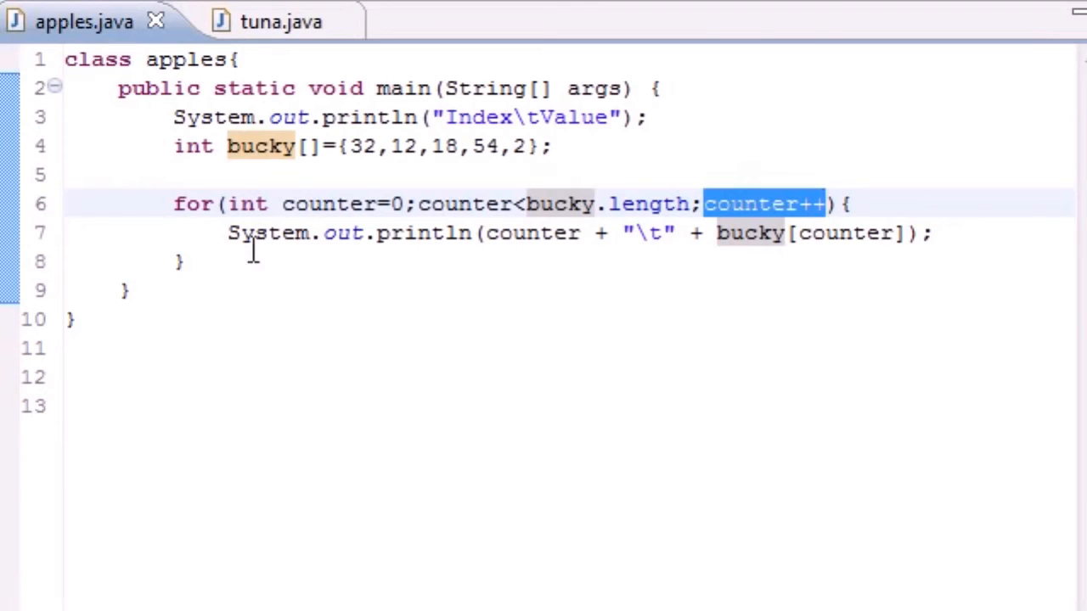
{"action": "mouse_move", "coordinate": [497, 236]}
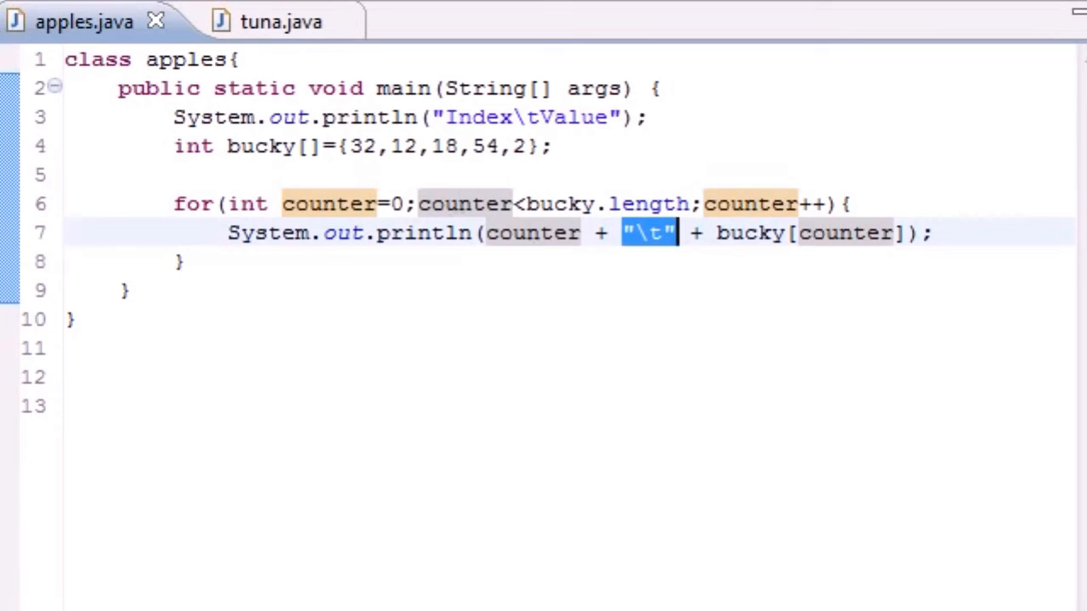
{"action": "double_click", "coordinate": [750, 232]}
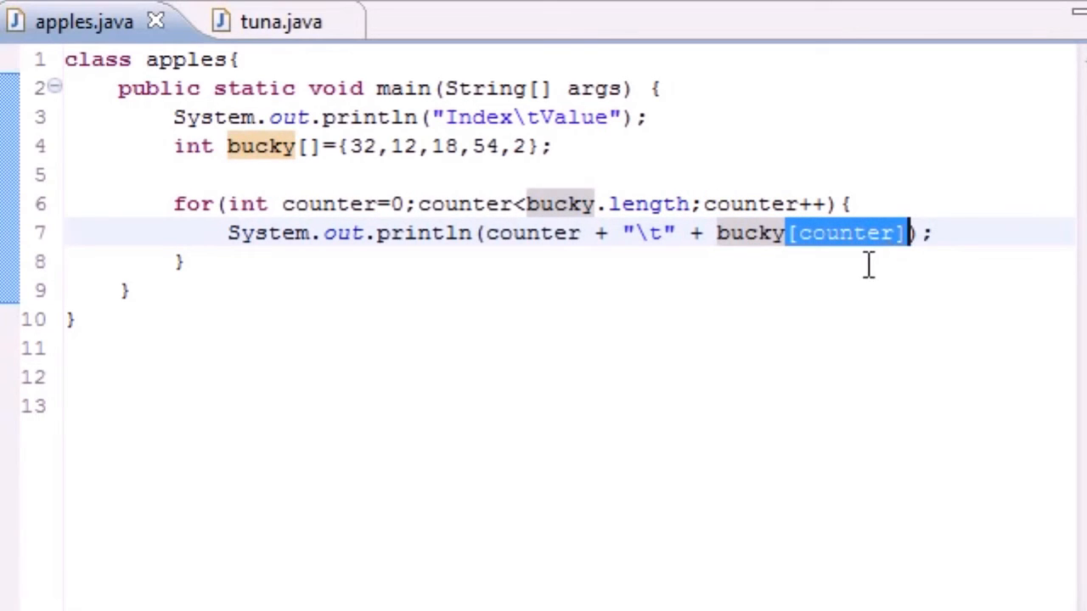
{"action": "mouse_move", "coordinate": [824, 254]}
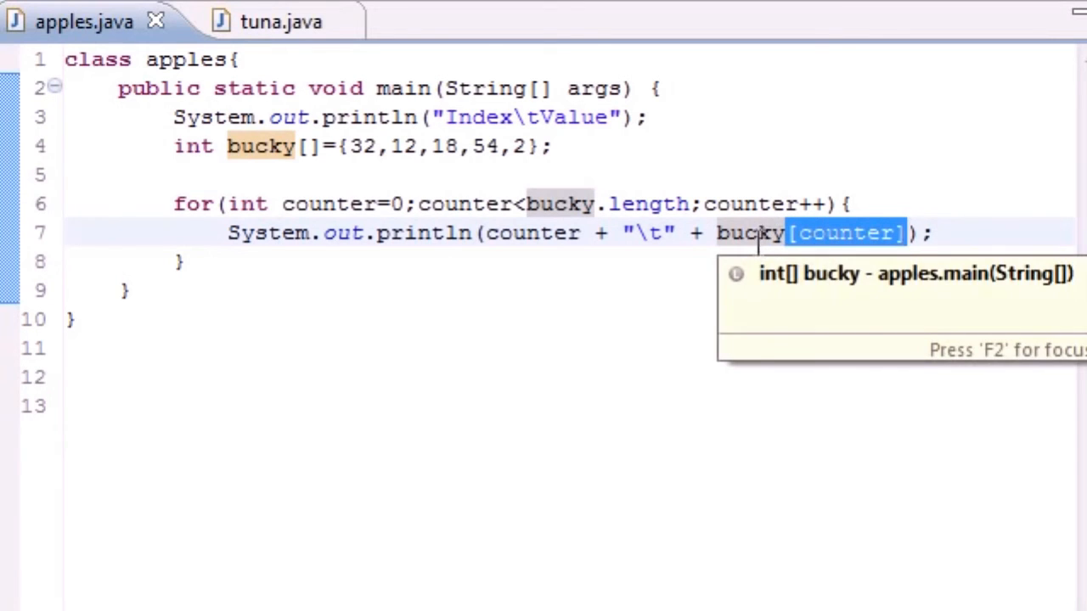
{"action": "mouse_move", "coordinate": [496, 195]}
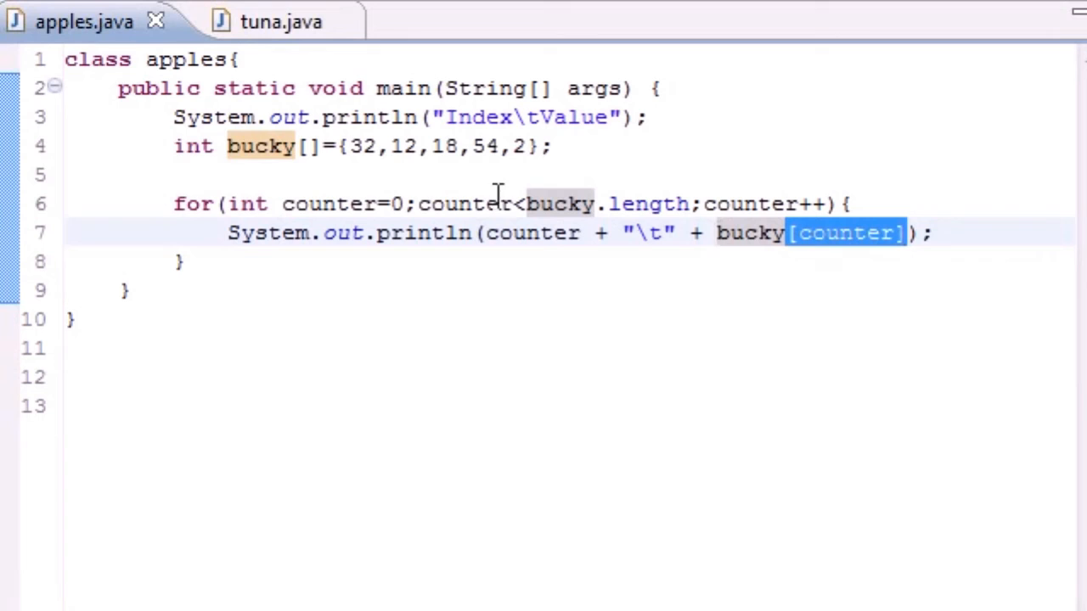